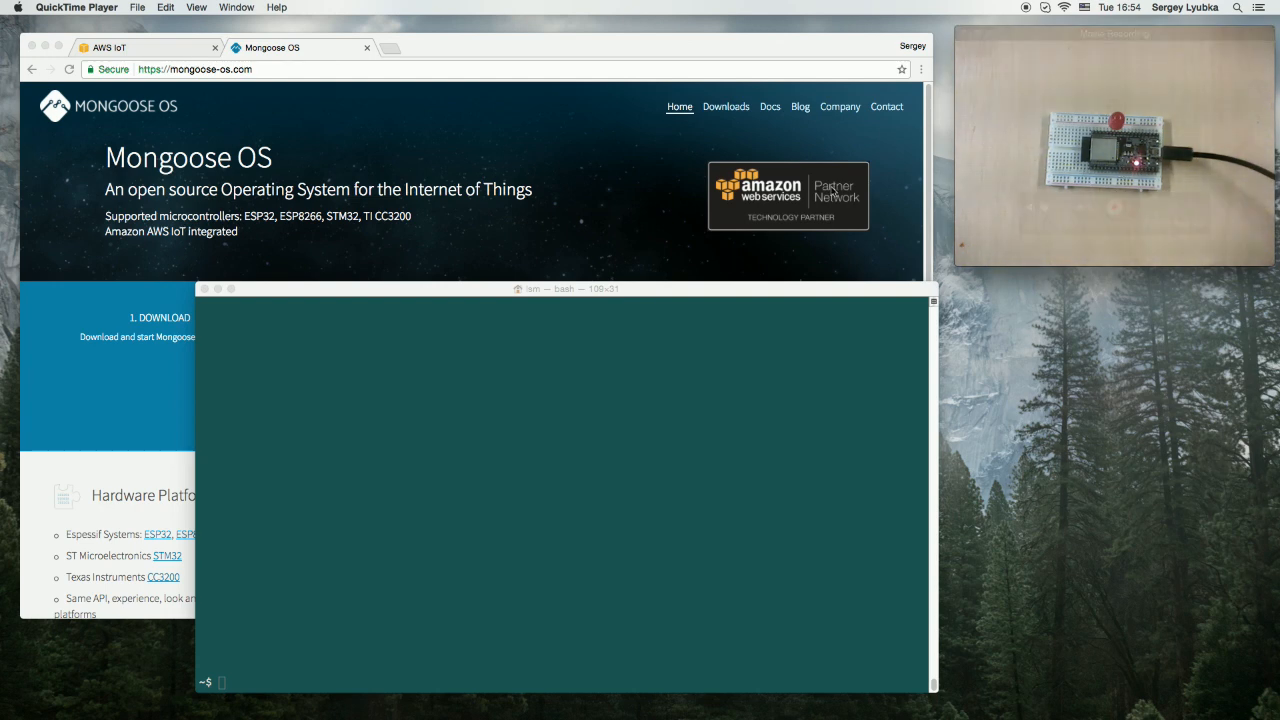
{"action": "mouse_move", "coordinate": [790, 234]}
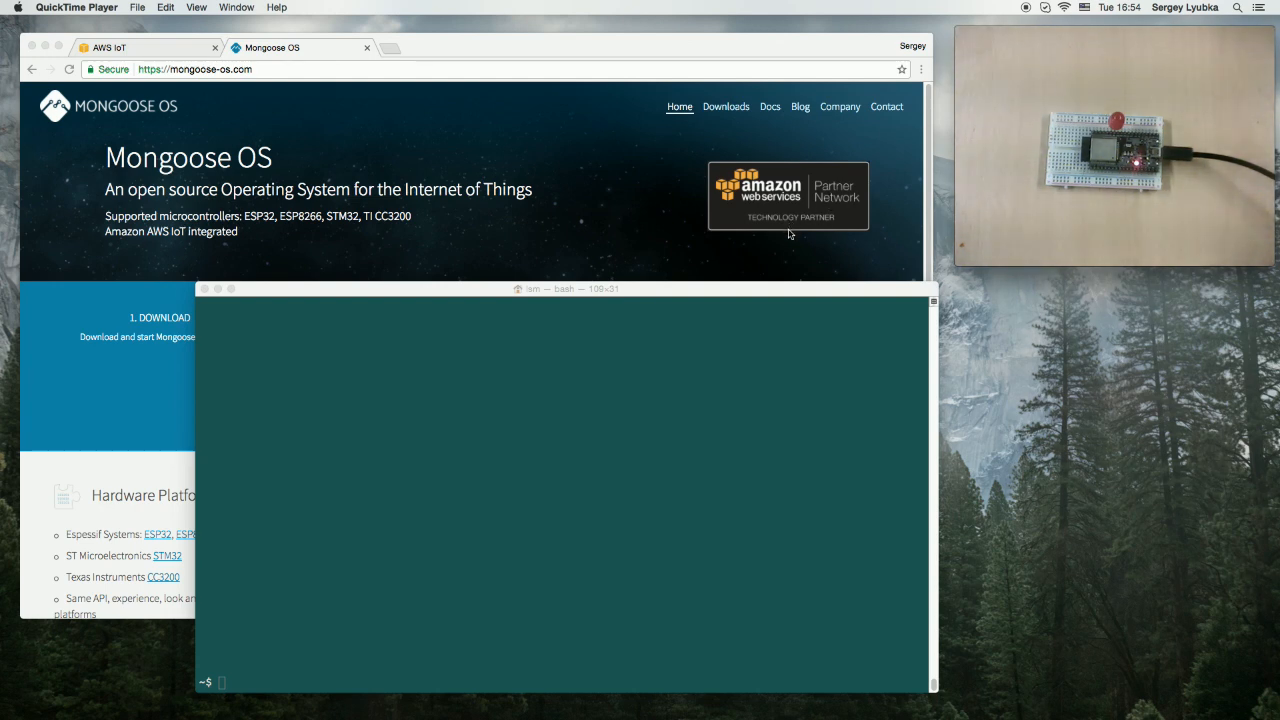
{"action": "mouse_move", "coordinate": [468, 122]}
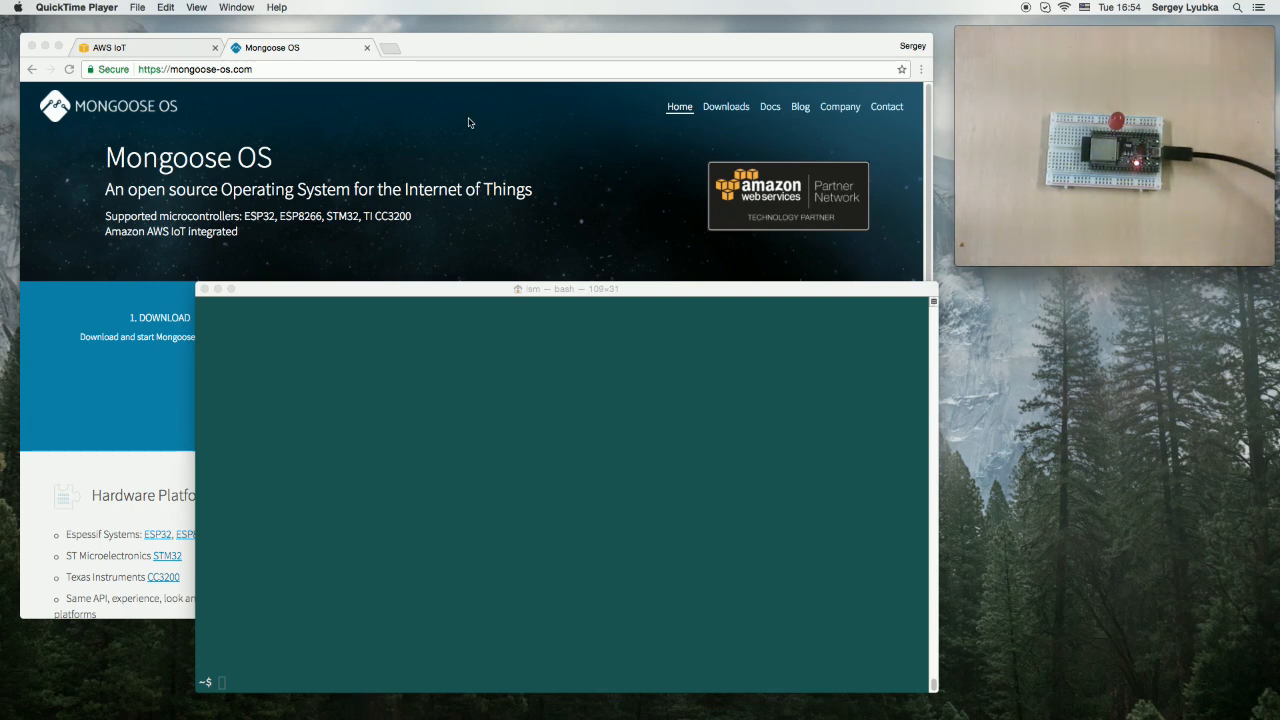
{"action": "mouse_move", "coordinate": [352, 132]}
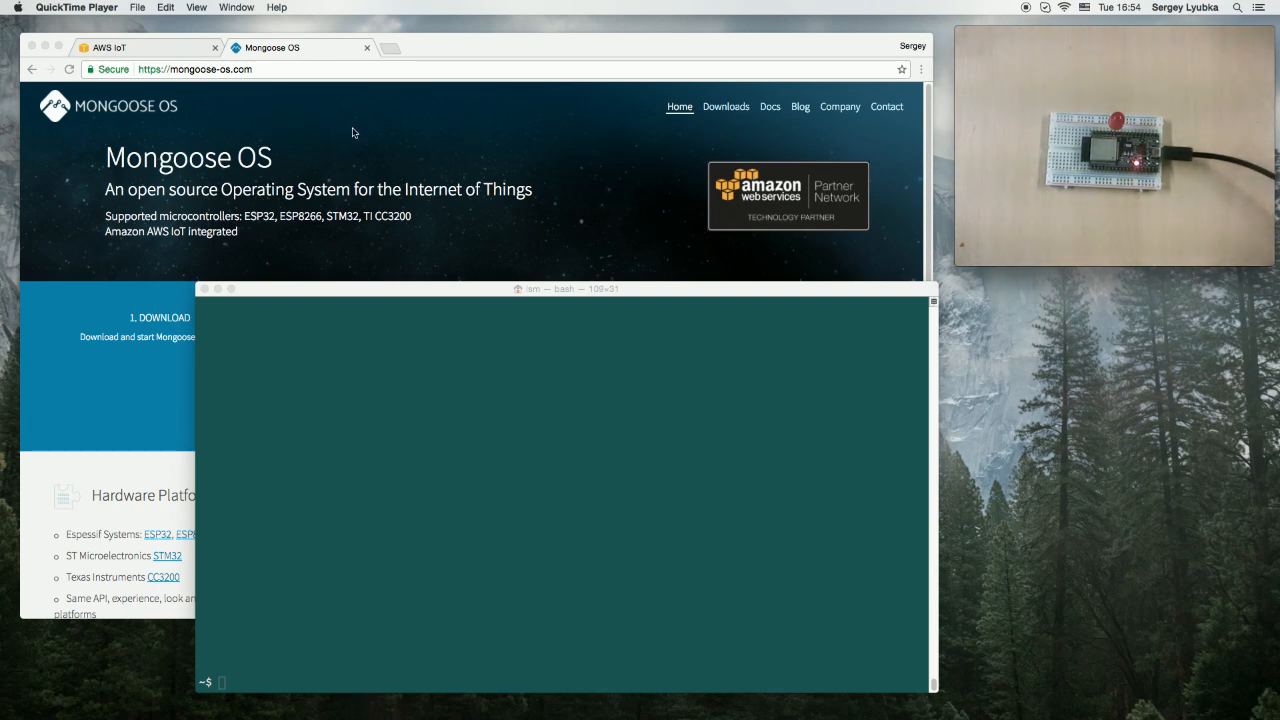
- Show the Mongoose OS downloads page with Windows and Linux/macOS install instructions
{"action": "left_click", "coordinate": [724, 106]}
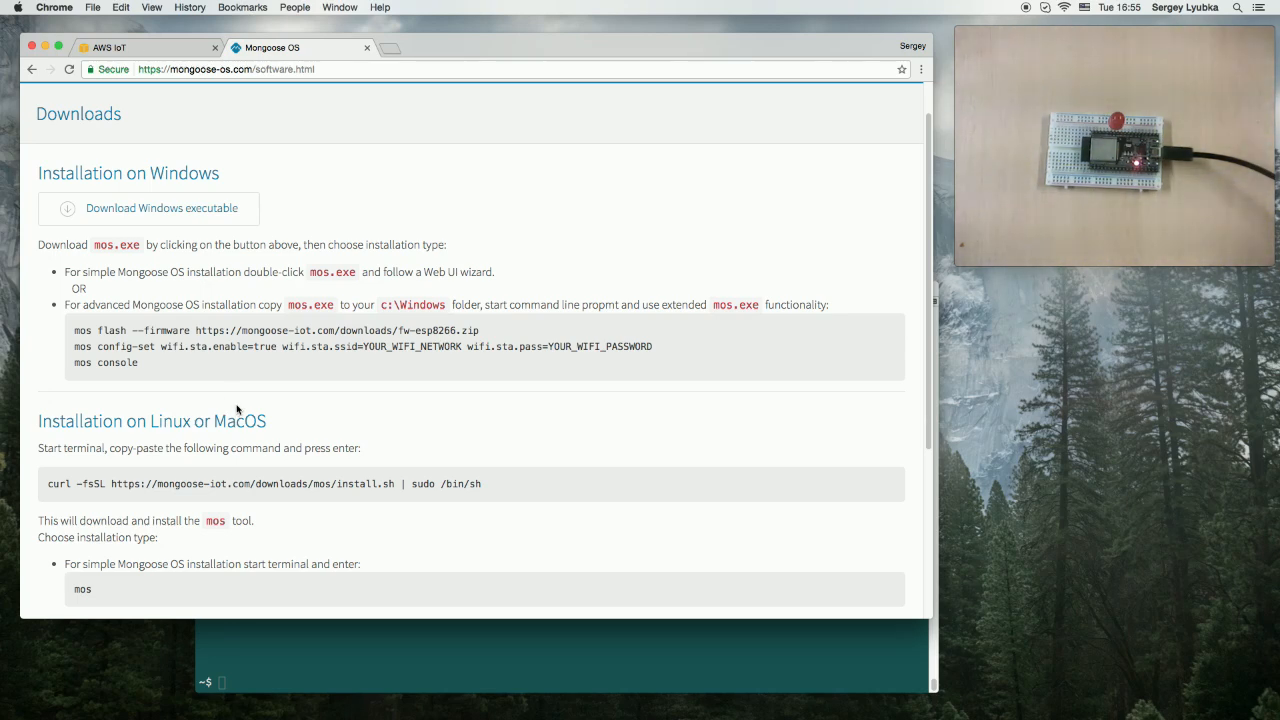
{"action": "mouse_move", "coordinate": [240, 442]}
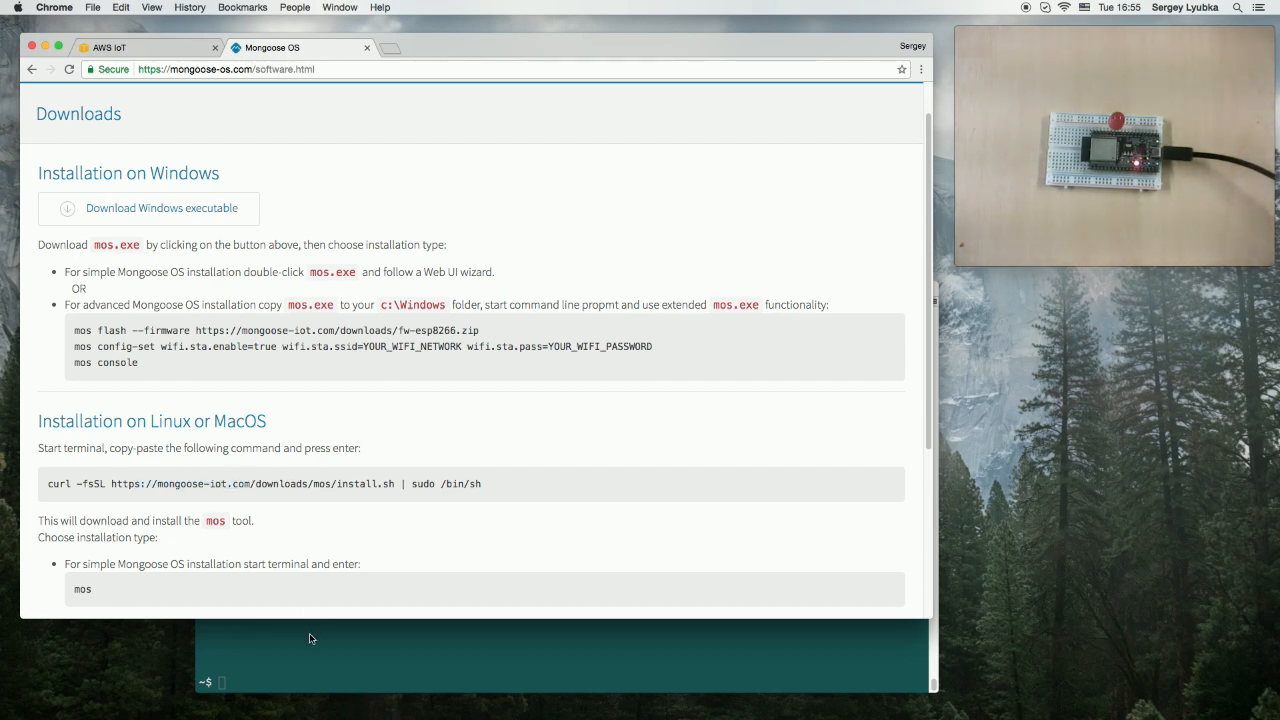
{"action": "mouse_move", "coordinate": [320, 644]}
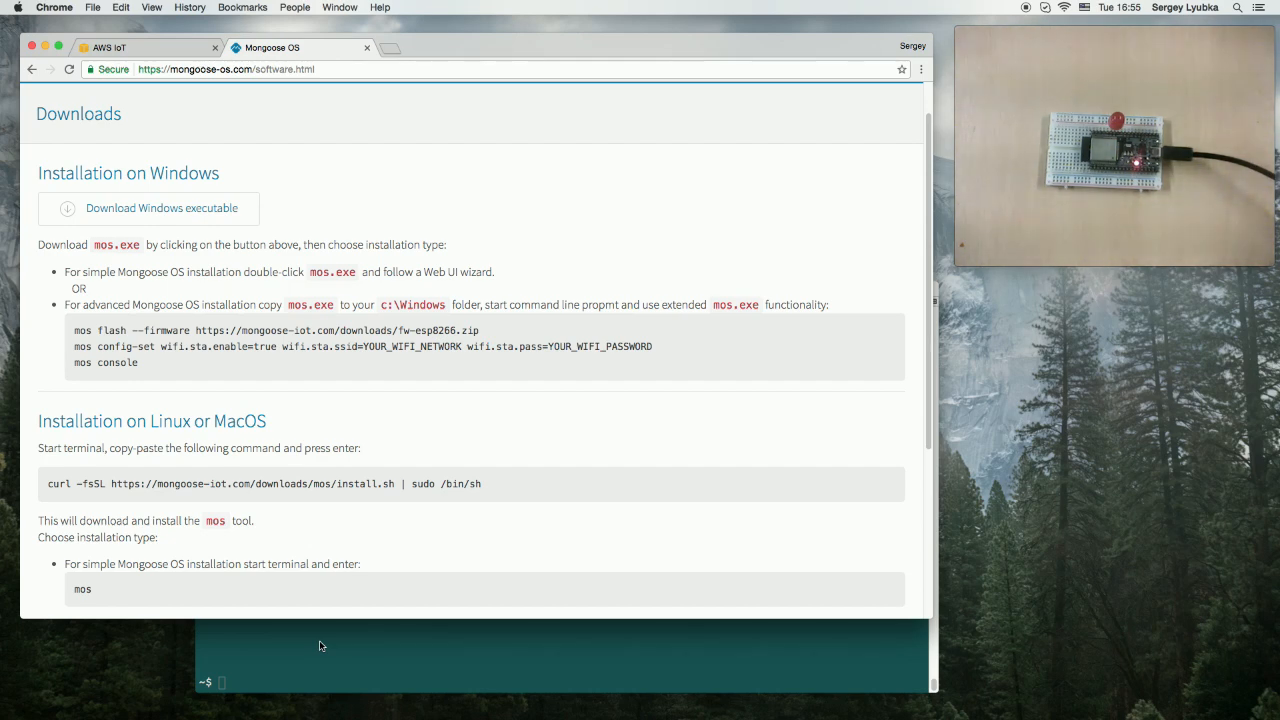
- Run the mos command in Terminal so the installer wizard starts on step one
{"action": "left_click", "coordinate": [320, 644]}
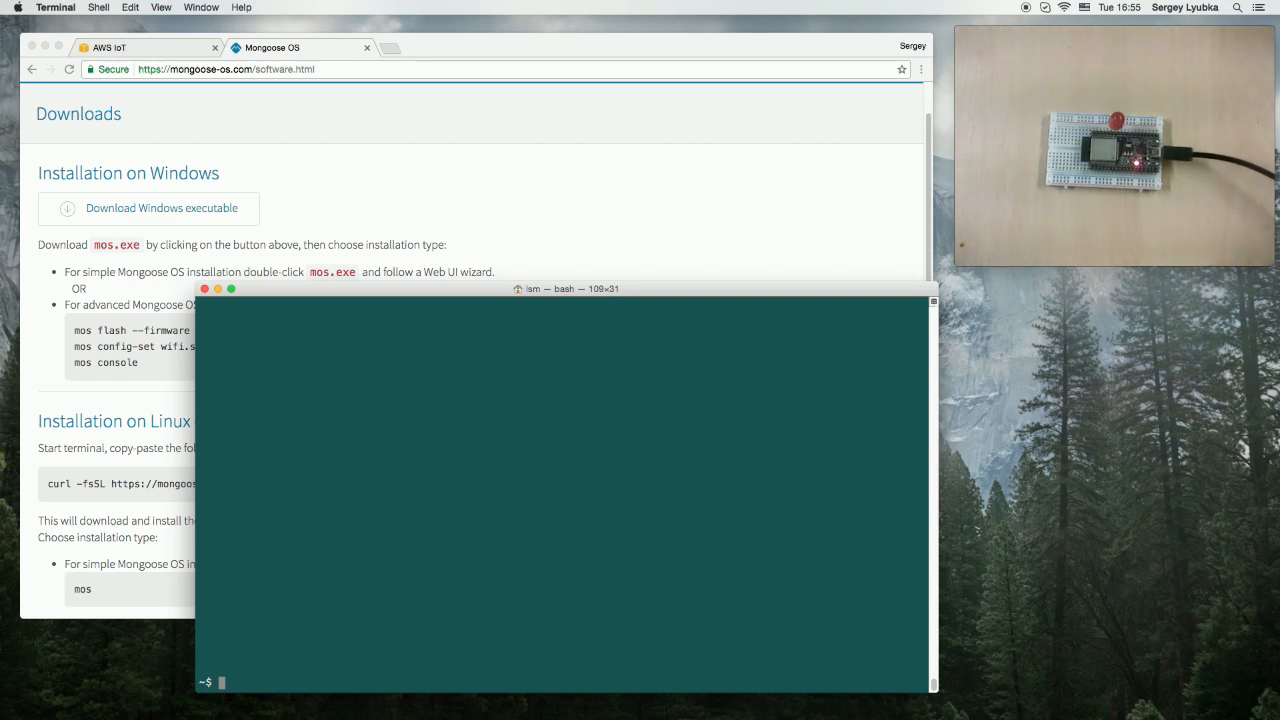
{"action": "type", "text": "mos --he"}
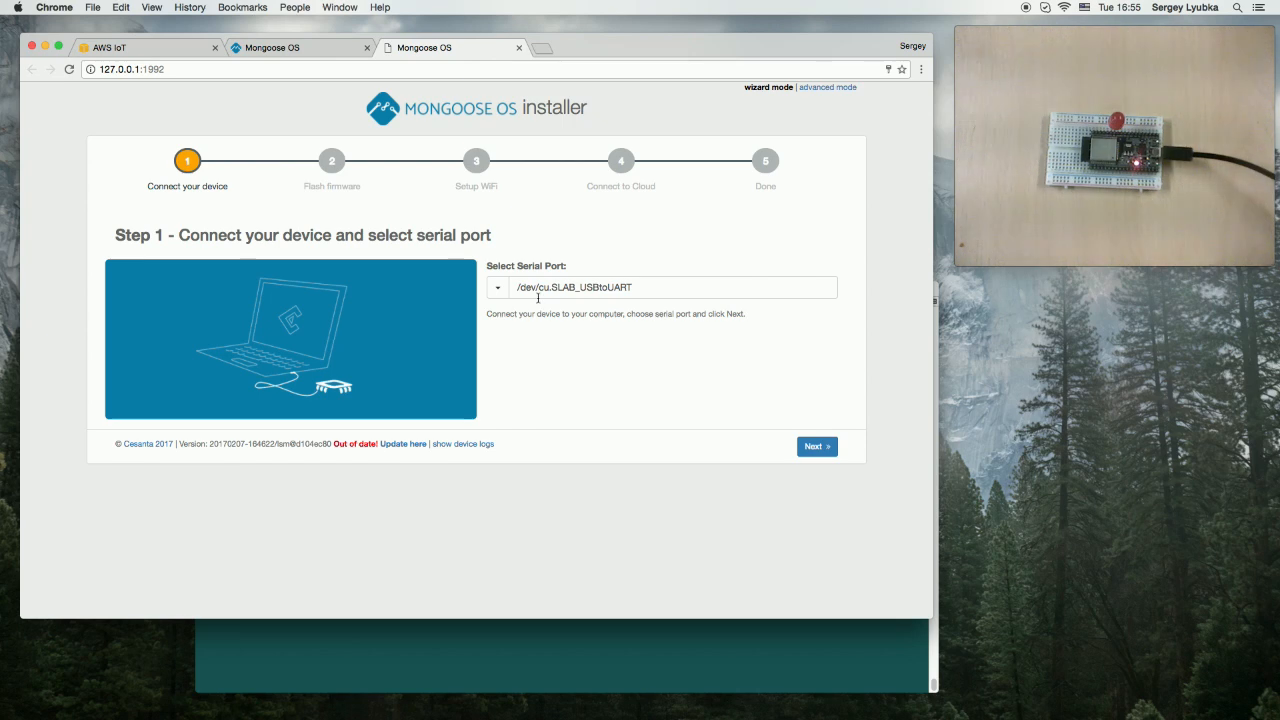
- Connect to the device on /dev/cu.SLAB_USBtoUART and select the fw-esp32.zip firmware
{"action": "left_click", "coordinate": [496, 288]}
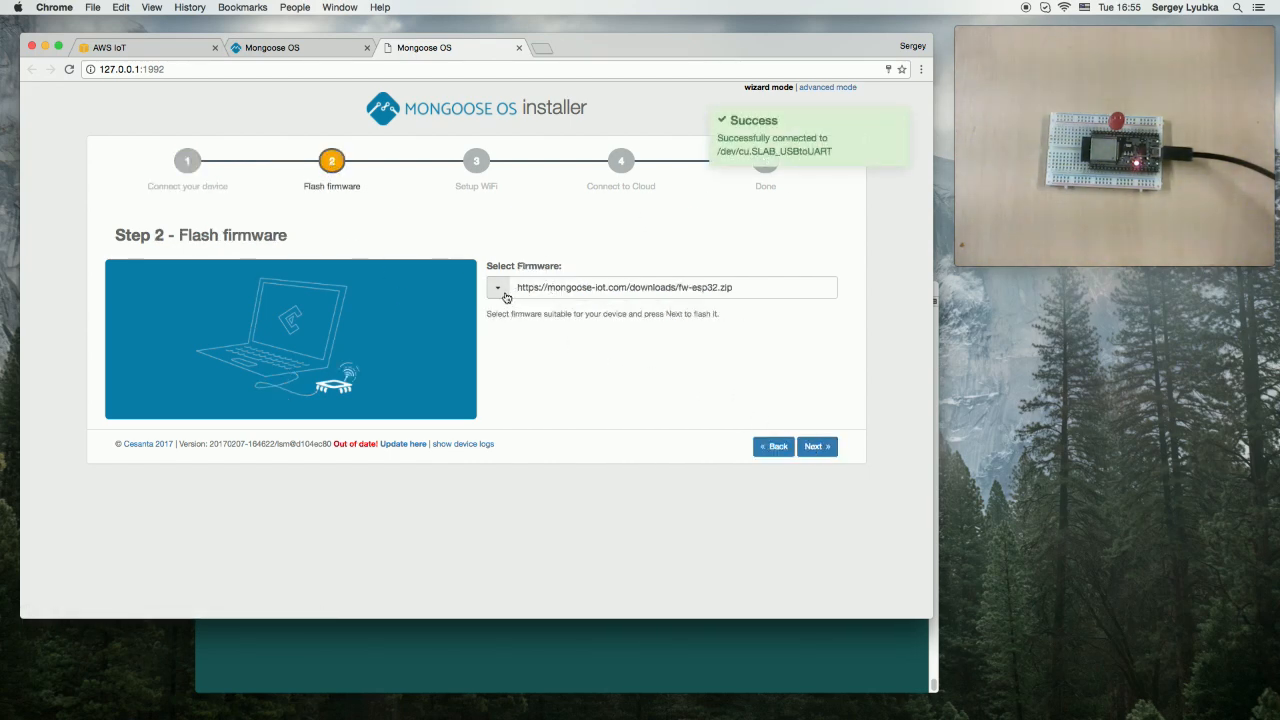
{"action": "left_click", "coordinate": [496, 288]}
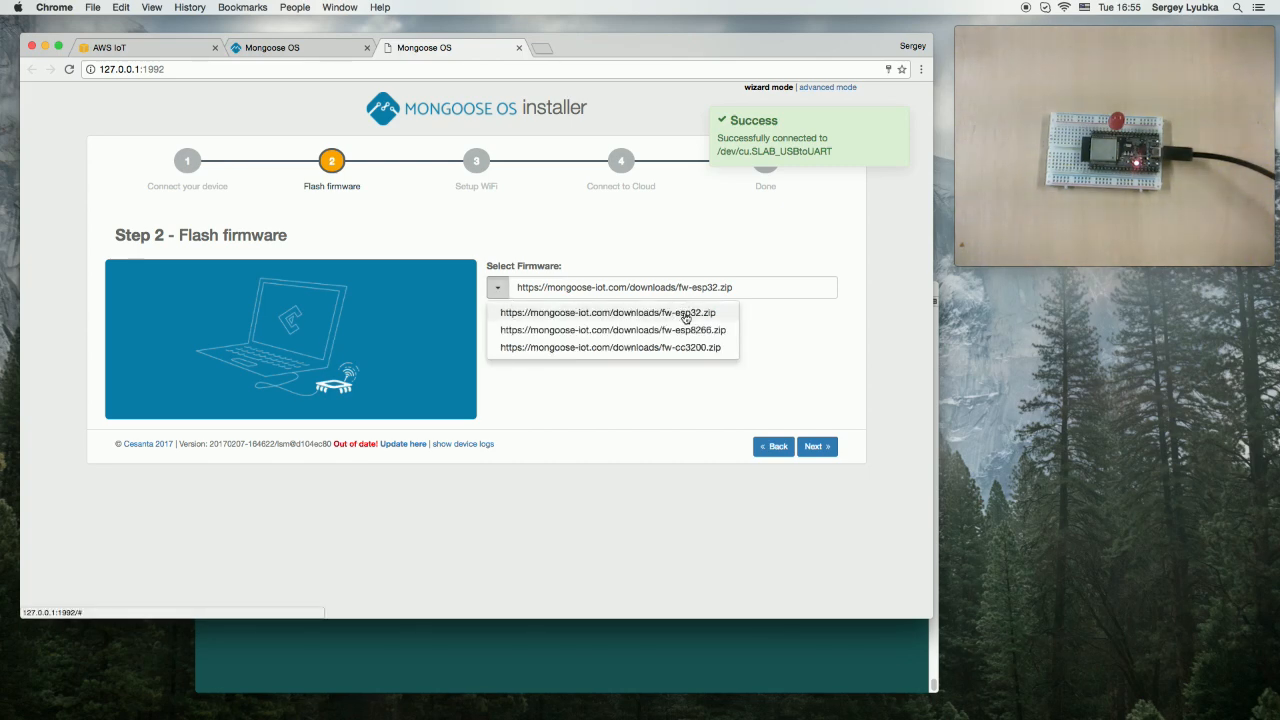
{"action": "left_click", "coordinate": [608, 312]}
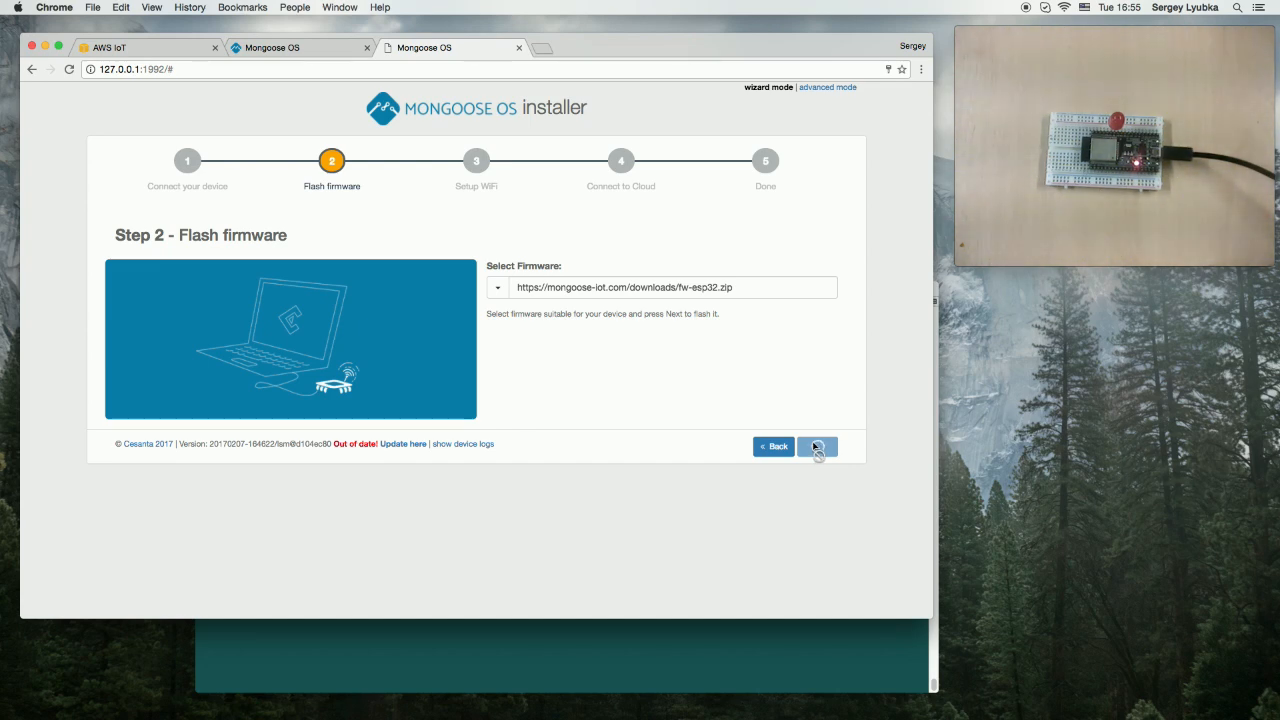
- Flash the ESP32 firmware and join the Cesanta WiFi network, reaching the MQTT cloud step
{"action": "left_click", "coordinate": [816, 446]}
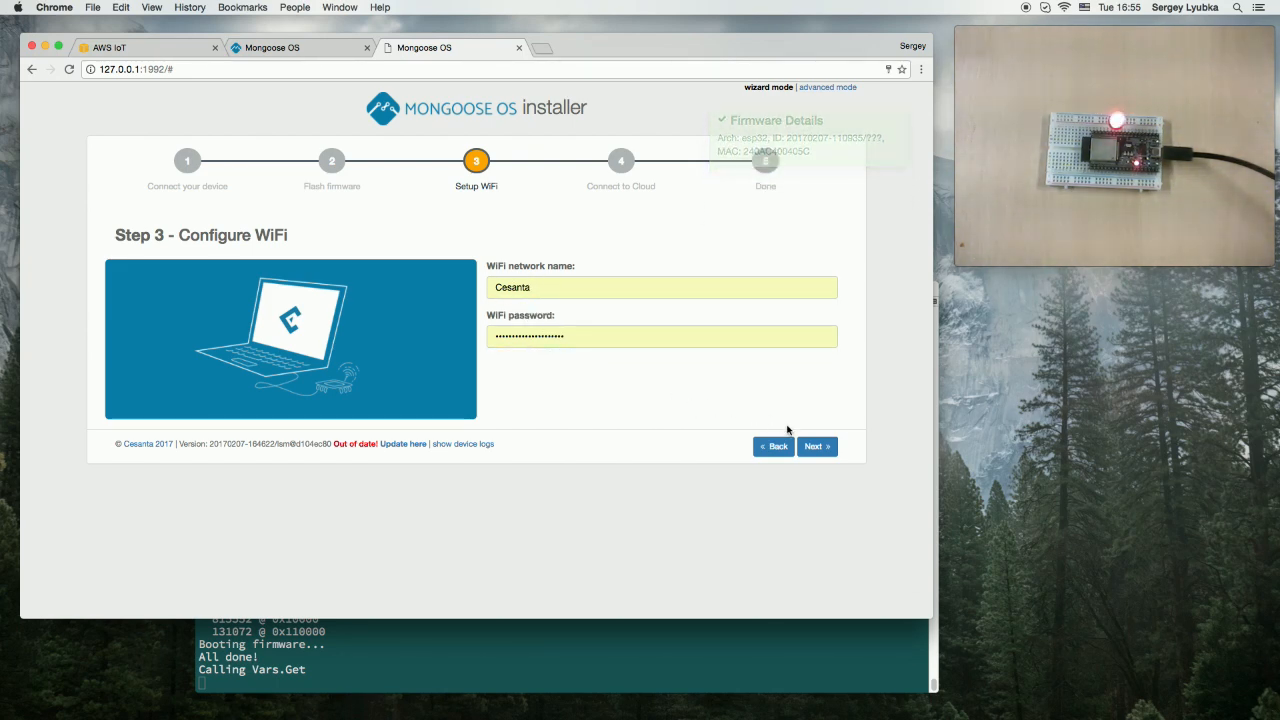
{"action": "left_click", "coordinate": [816, 446]}
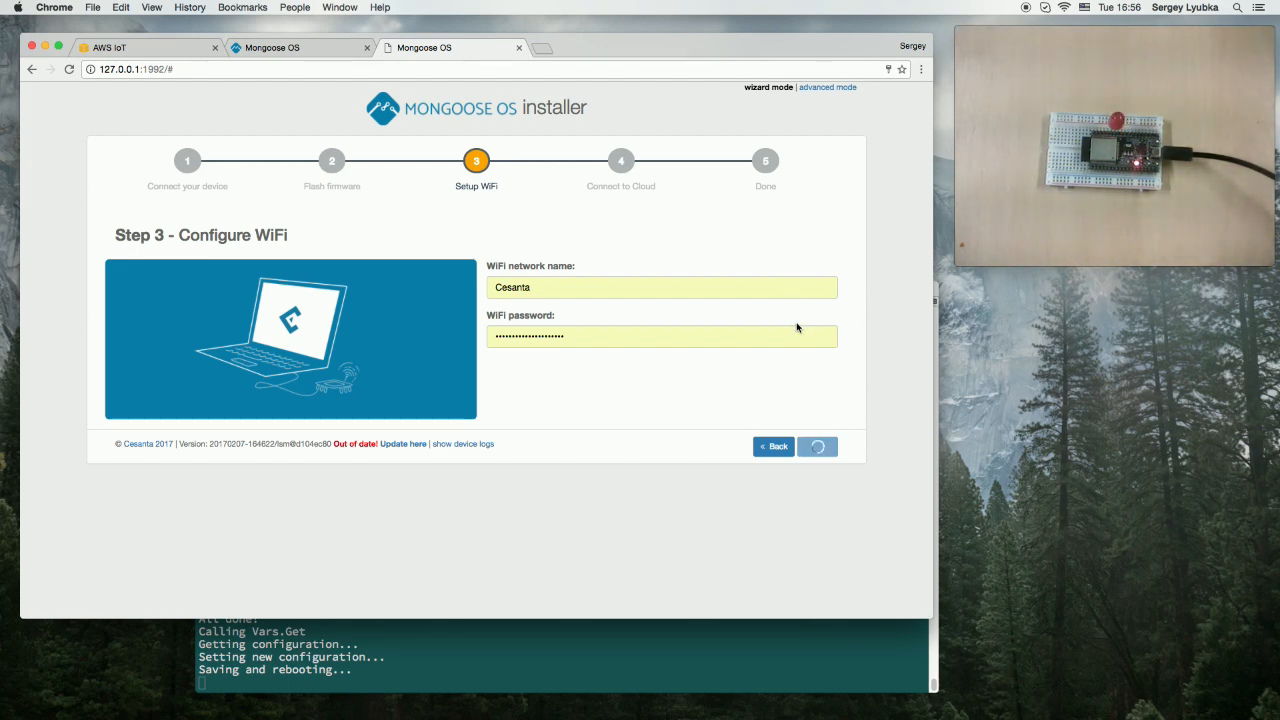
{"action": "left_click", "coordinate": [816, 446]}
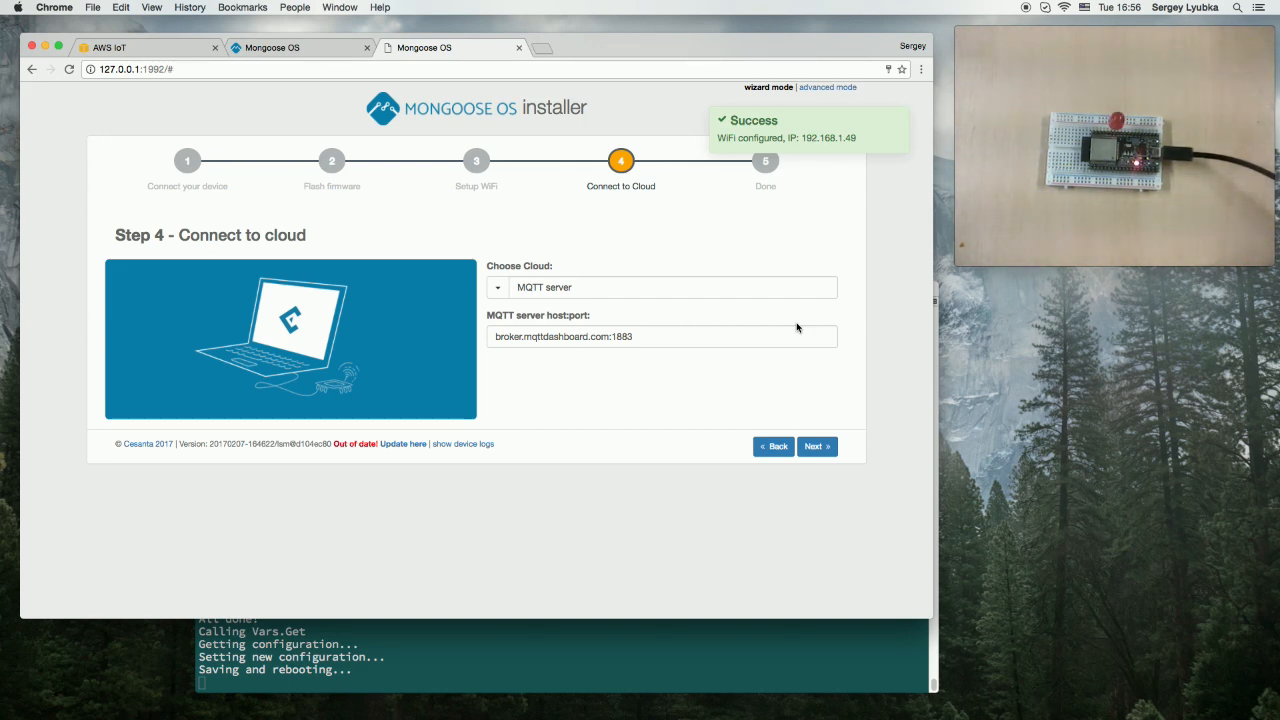
{"action": "mouse_move", "coordinate": [828, 276]}
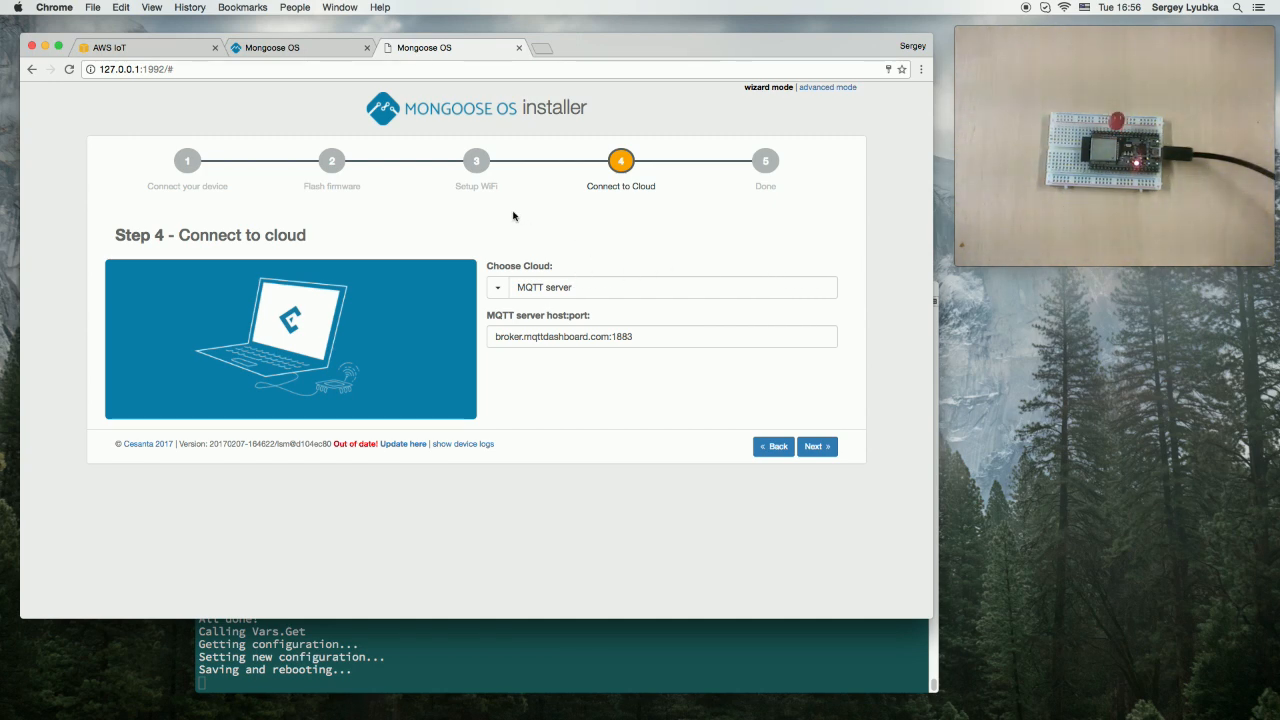
{"action": "mouse_move", "coordinate": [620, 160]}
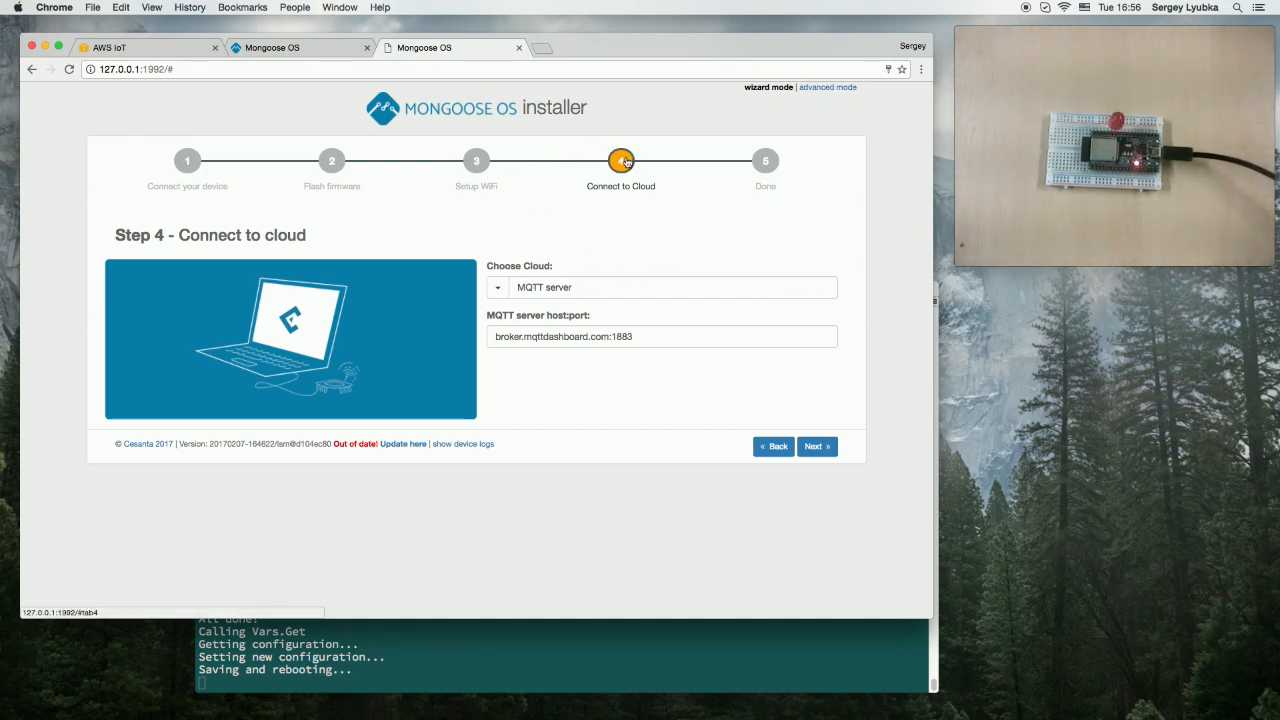
{"action": "mouse_move", "coordinate": [542, 242]}
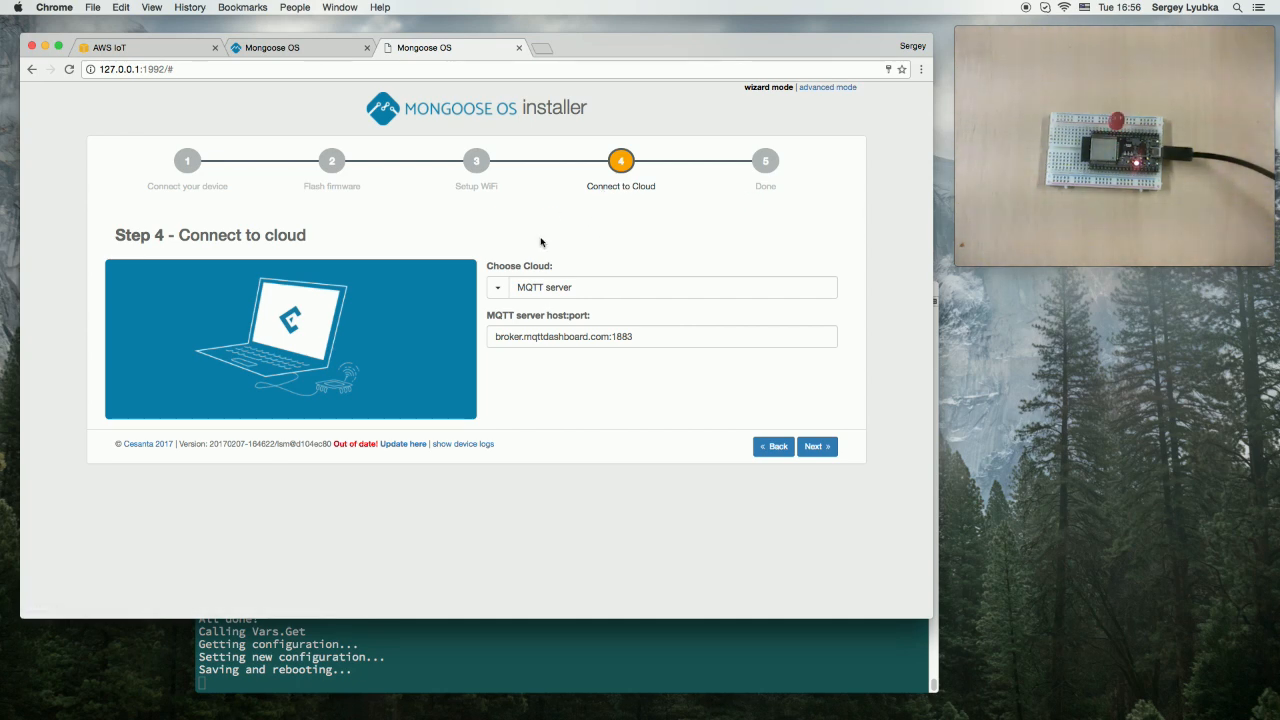
- Choose AWS IoT as the cloud with the eu-west-1 region
{"action": "left_click", "coordinate": [496, 288]}
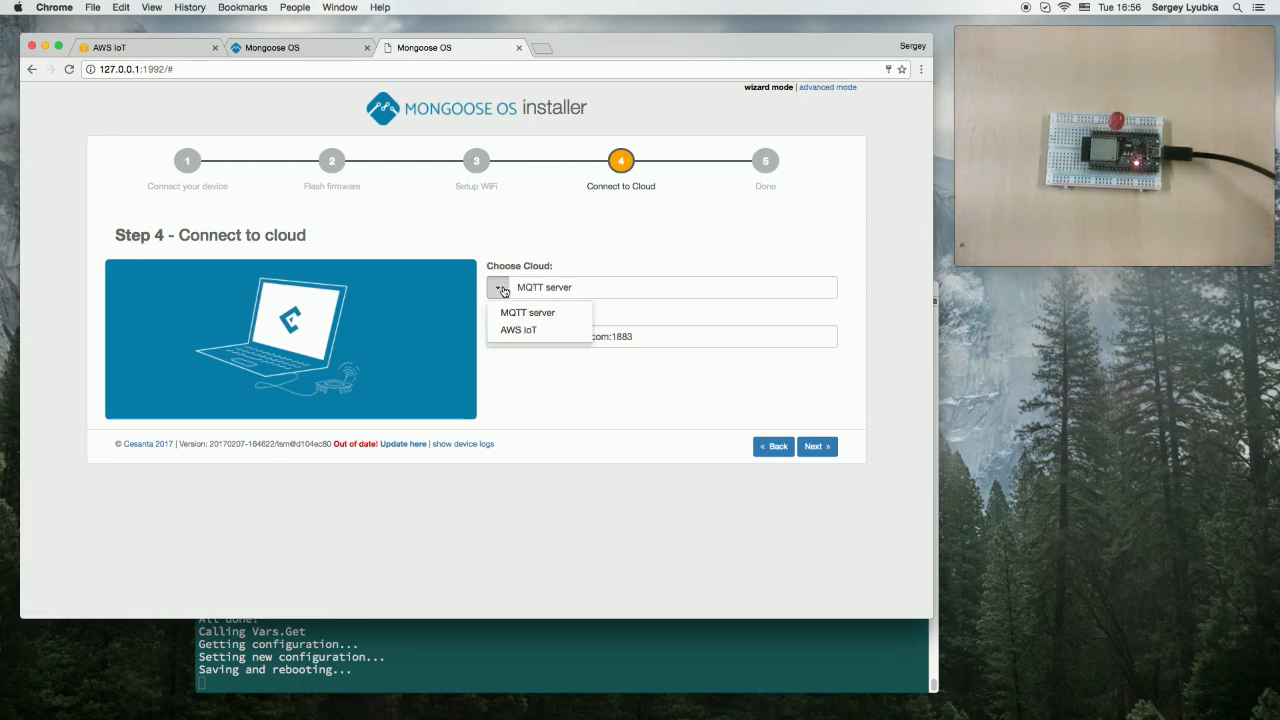
{"action": "left_click", "coordinate": [518, 330]}
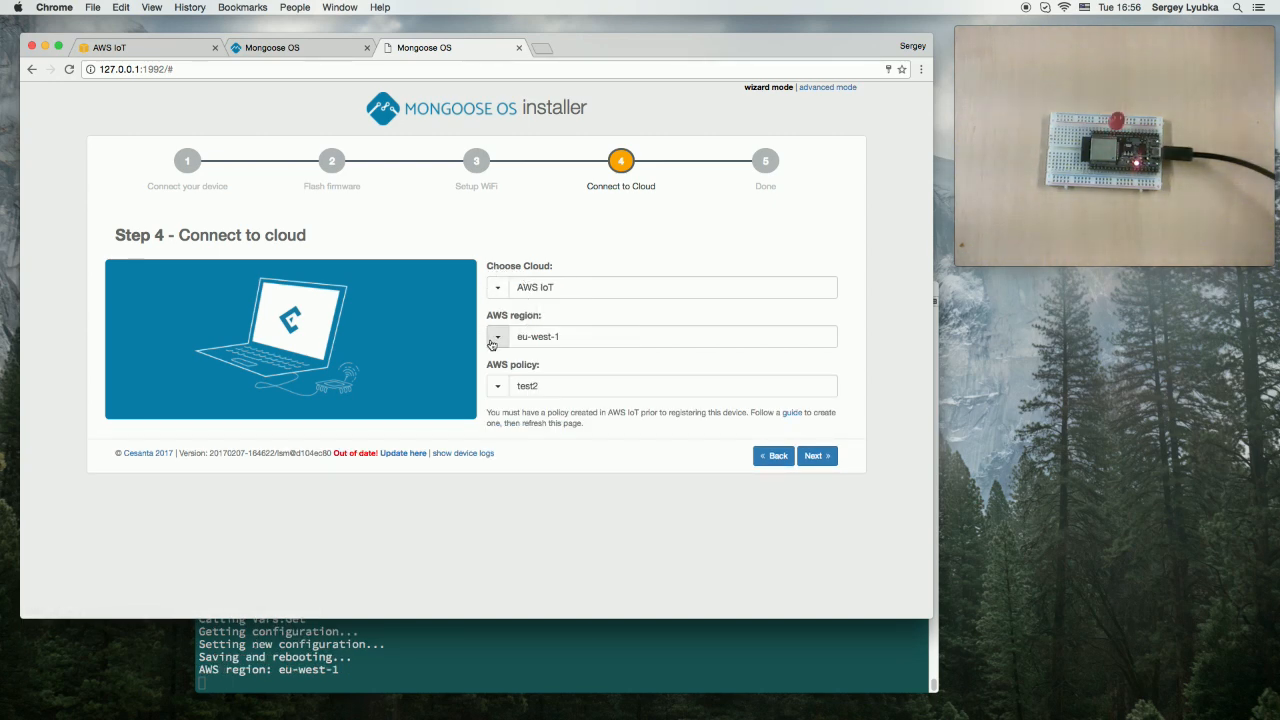
{"action": "left_click", "coordinate": [496, 336]}
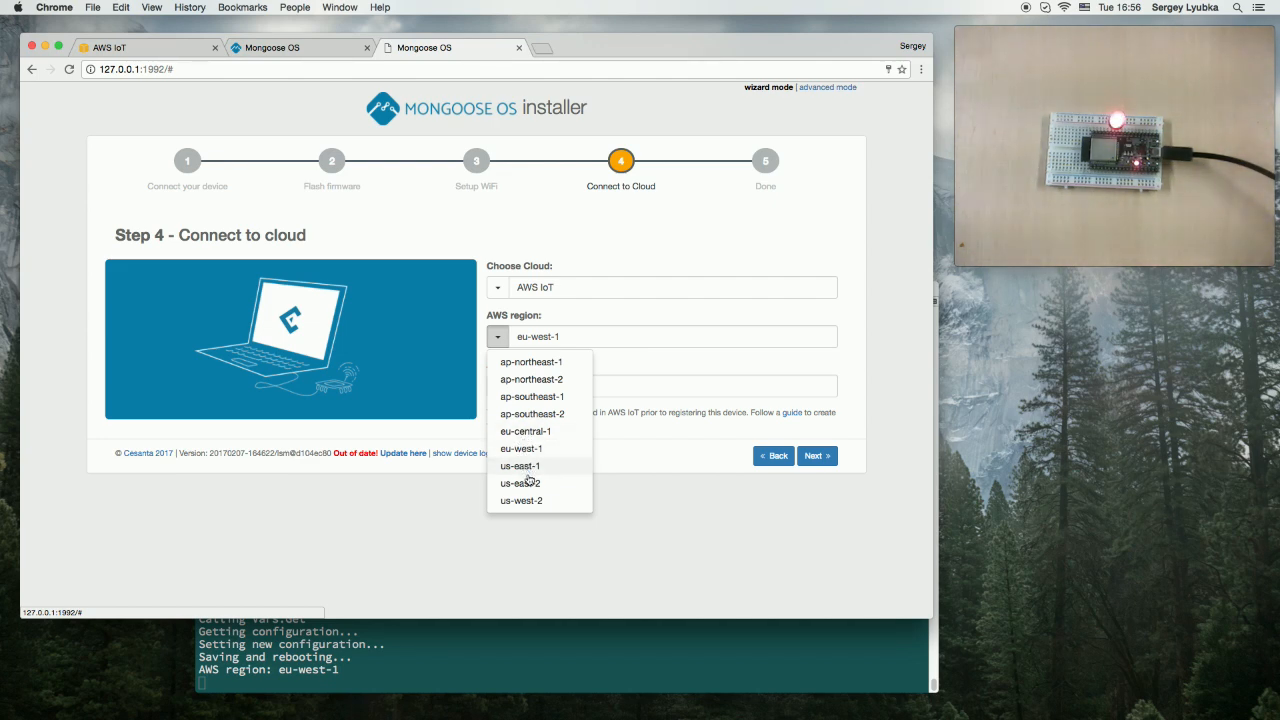
{"action": "left_click", "coordinate": [520, 448]}
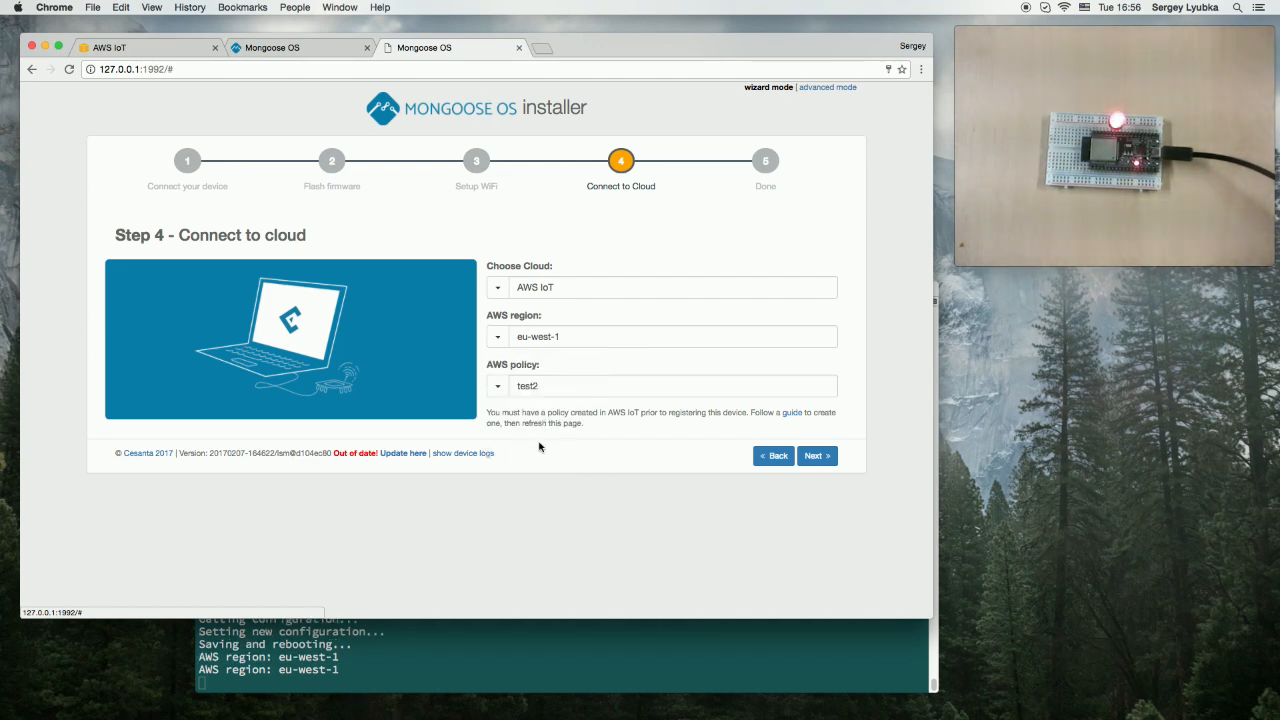
- Settle the AWS policy on test2 and start registering the device with AWS IoT
{"action": "left_click", "coordinate": [496, 386]}
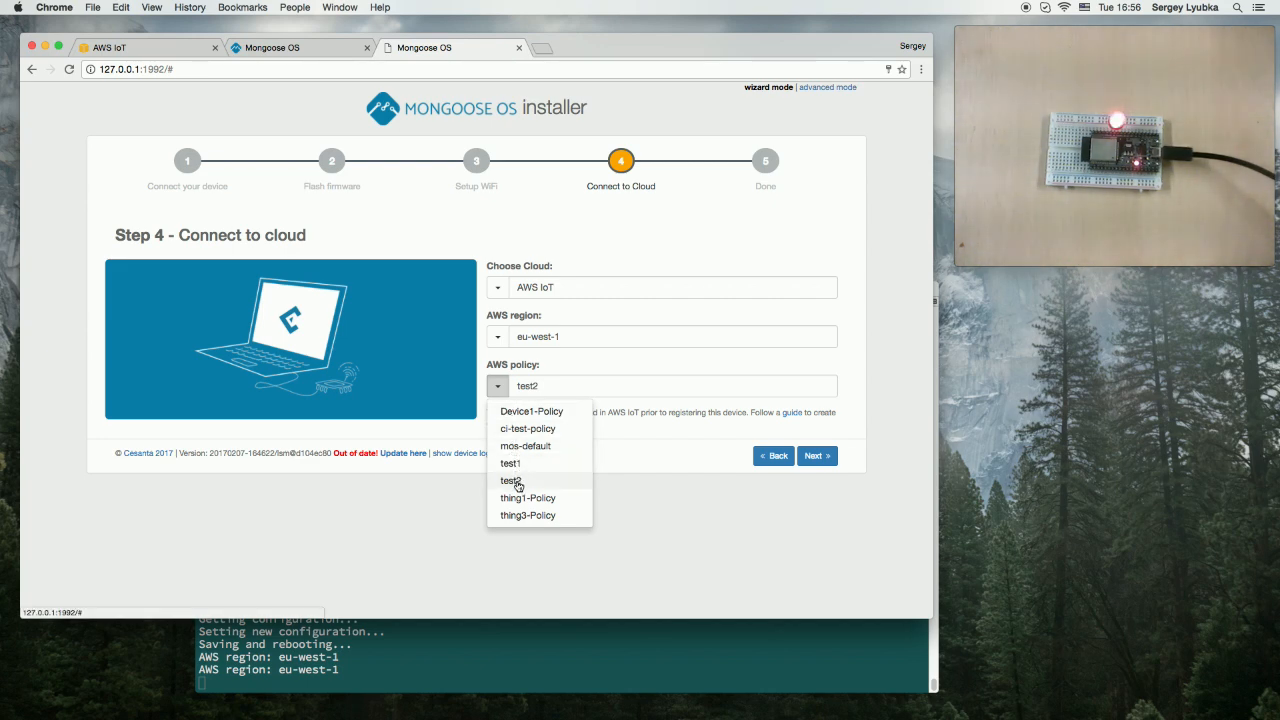
{"action": "left_click", "coordinate": [510, 480]}
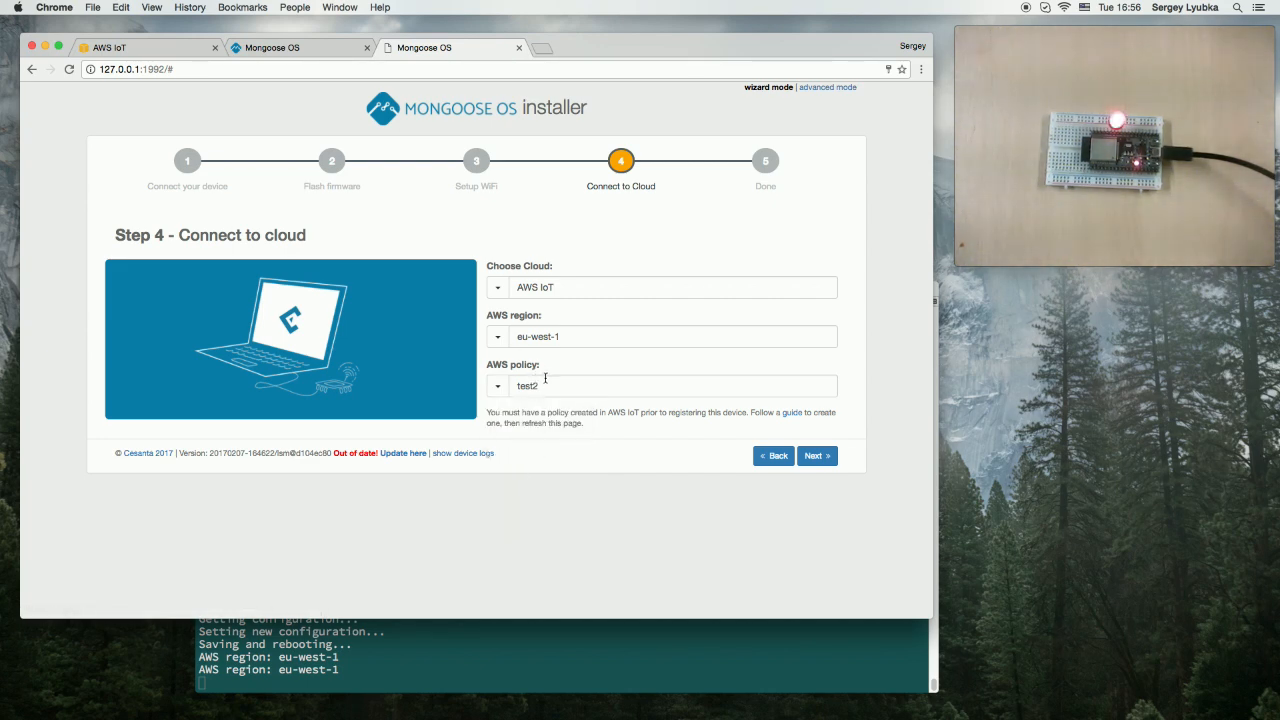
{"action": "left_click", "coordinate": [496, 386]}
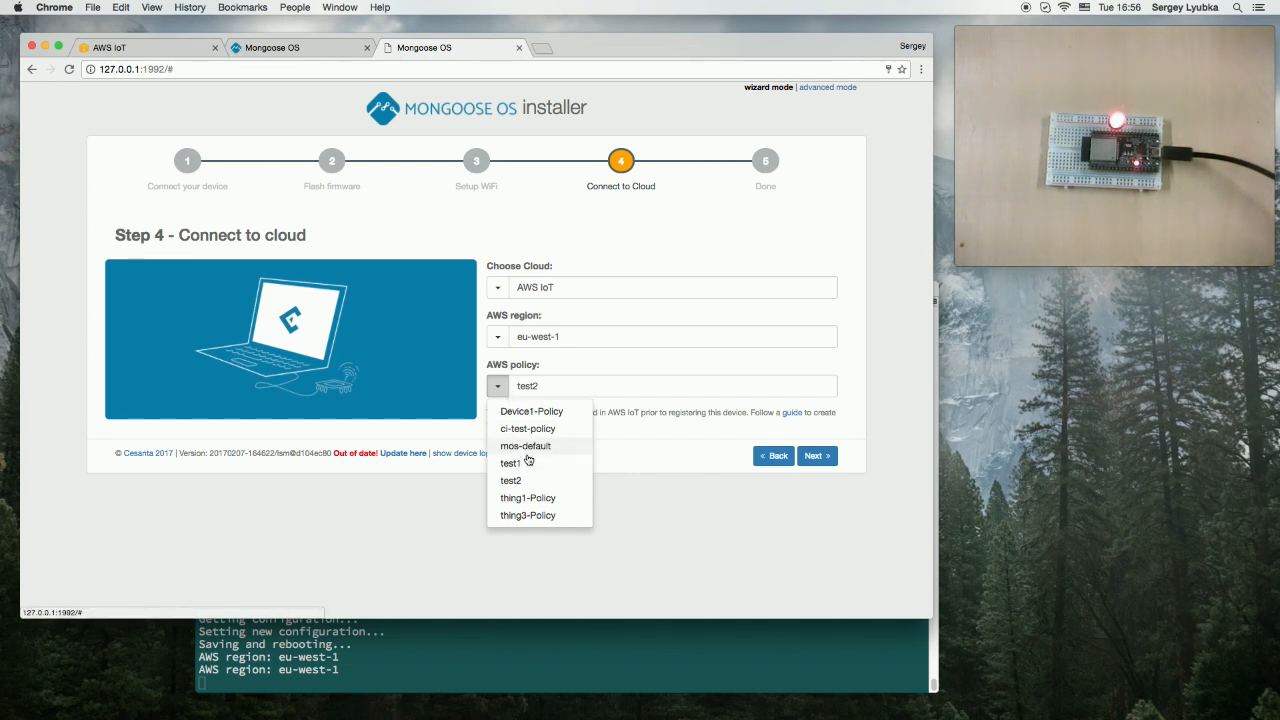
{"action": "left_click", "coordinate": [524, 444]}
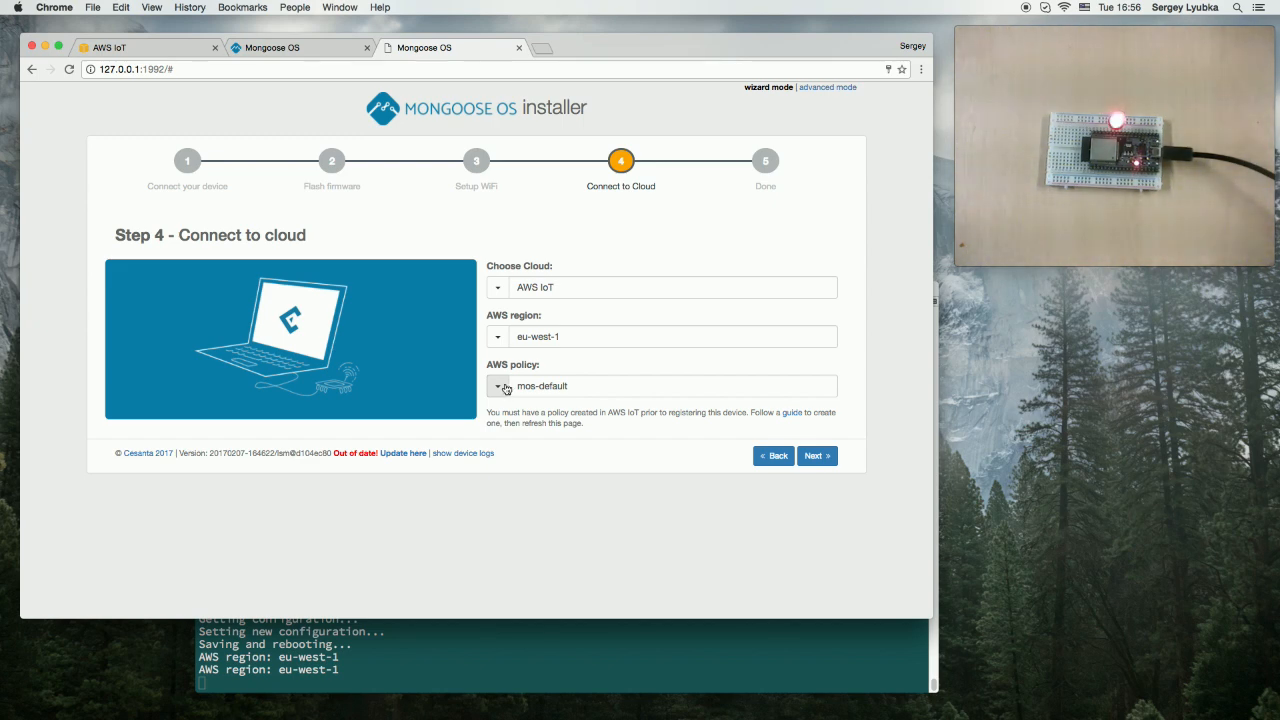
{"action": "left_click", "coordinate": [496, 386]}
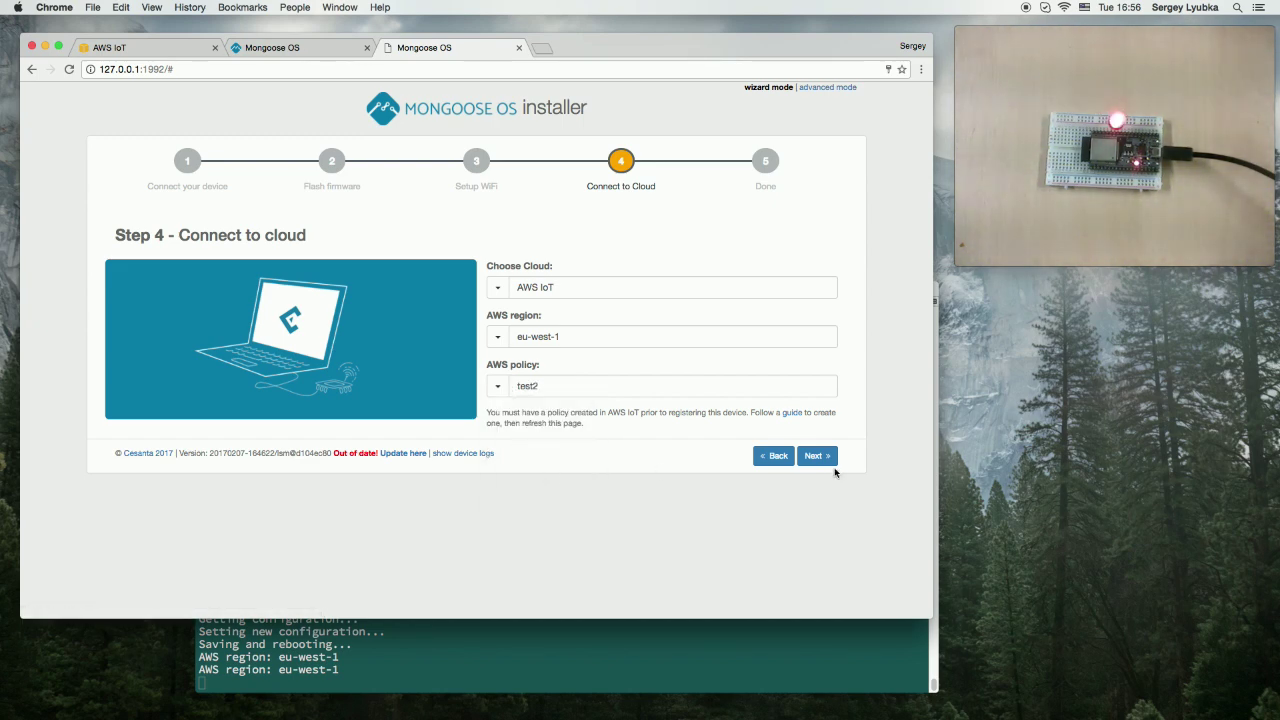
{"action": "left_click", "coordinate": [816, 456]}
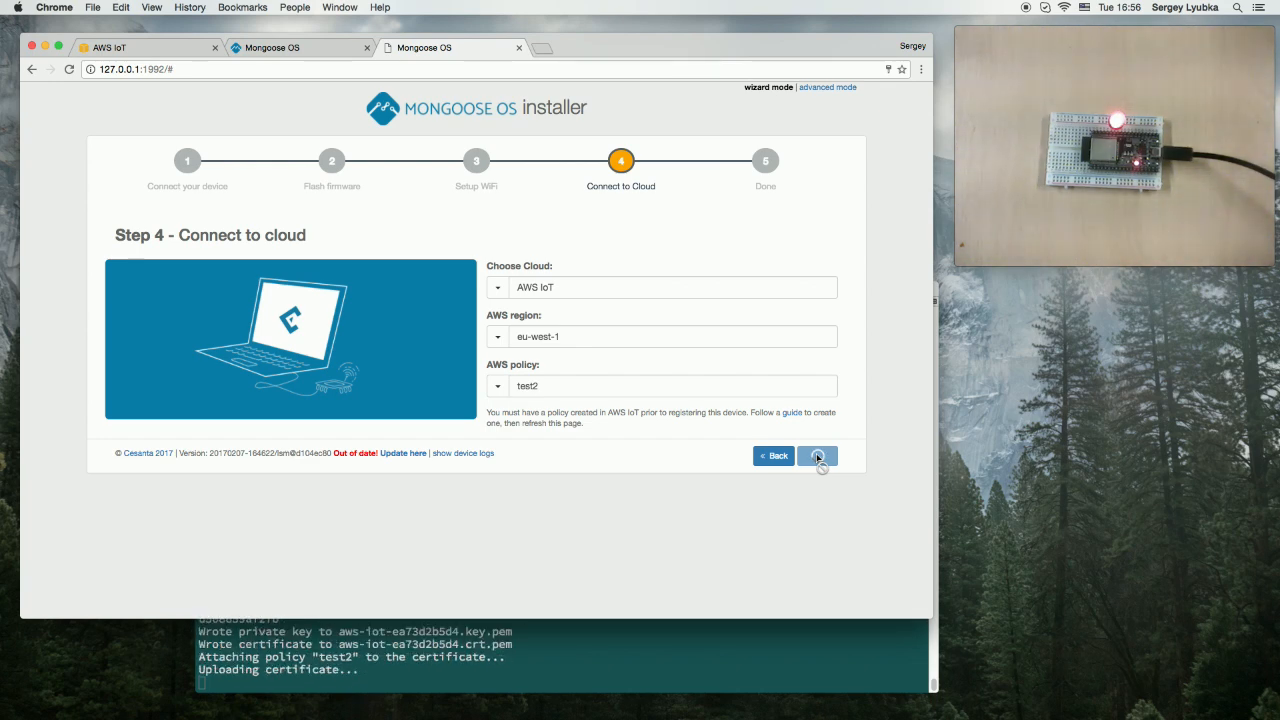
- Finish the installed wizard and start prototyping in the Device File Manager
{"action": "left_click", "coordinate": [816, 456]}
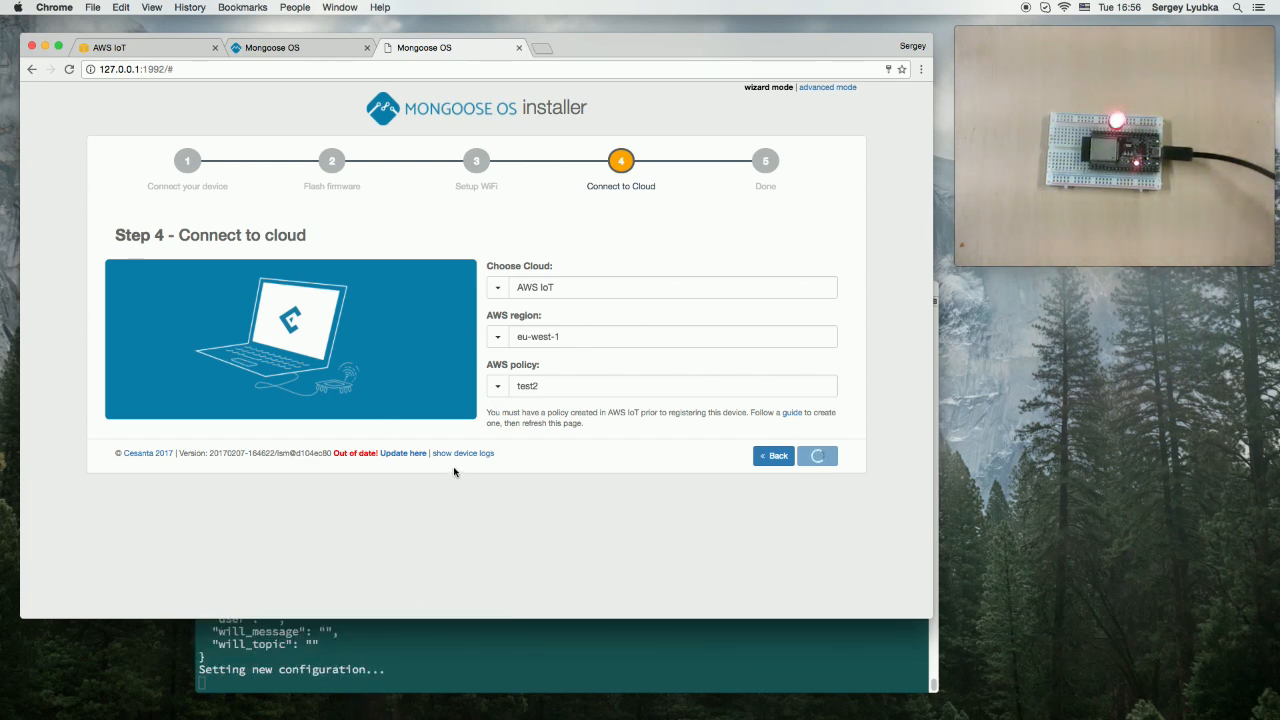
{"action": "left_click", "coordinate": [816, 456]}
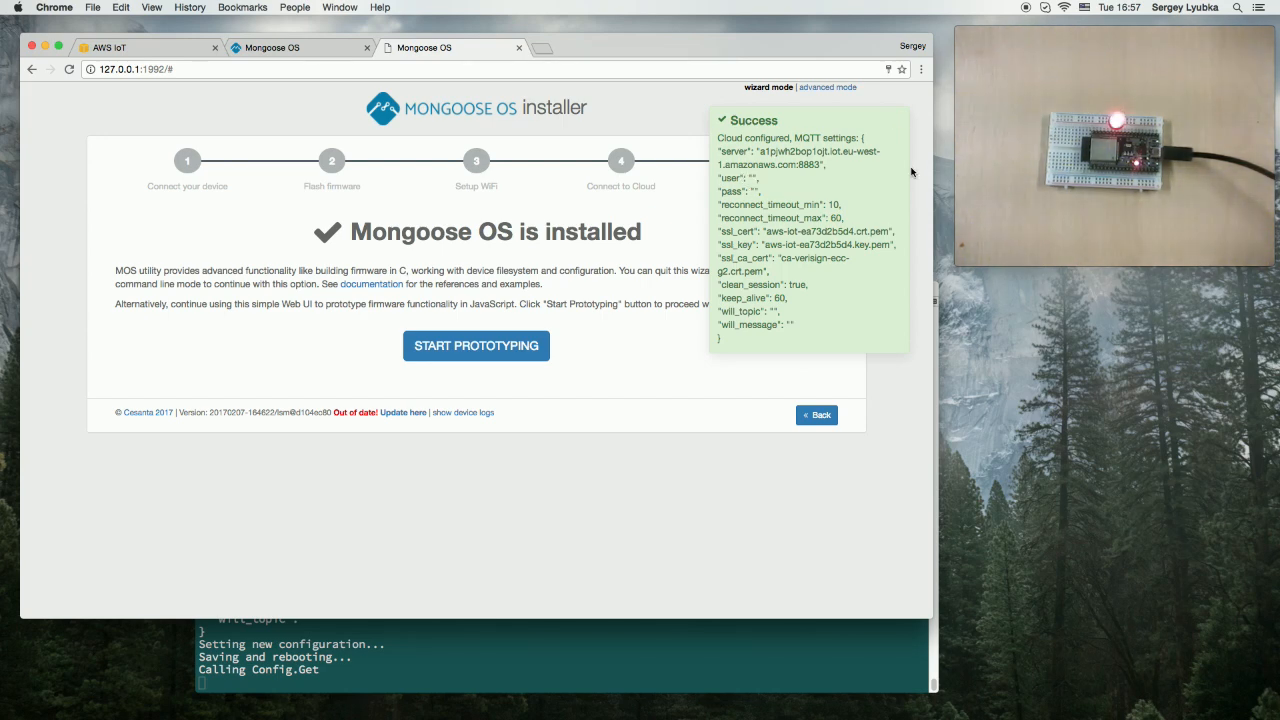
{"action": "mouse_move", "coordinate": [844, 206]}
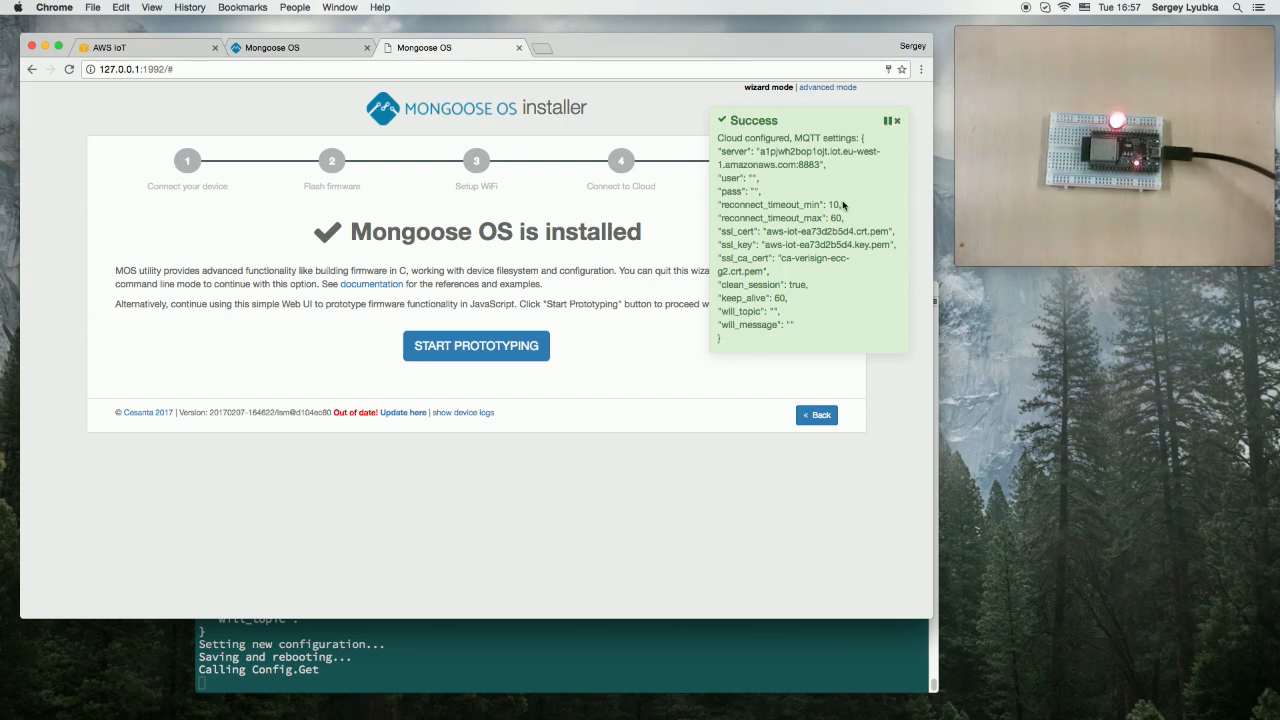
{"action": "mouse_move", "coordinate": [788, 160]}
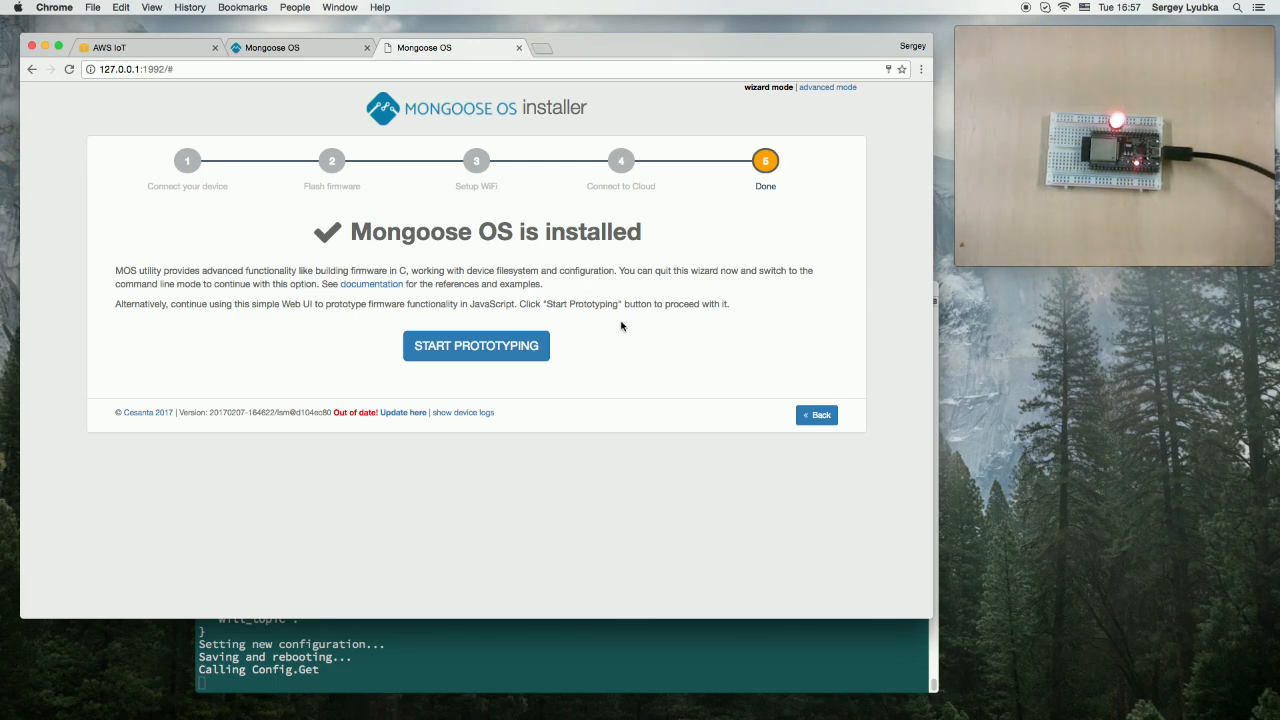
{"action": "mouse_move", "coordinate": [476, 344]}
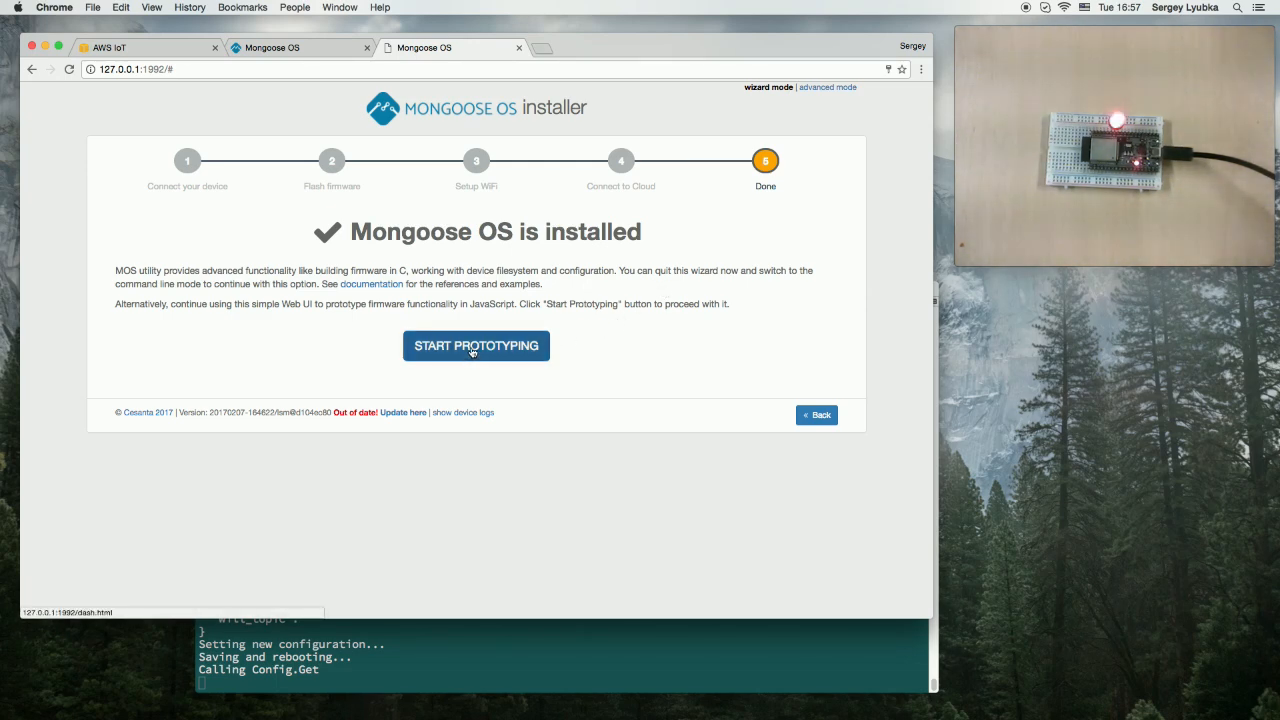
{"action": "left_click", "coordinate": [476, 344]}
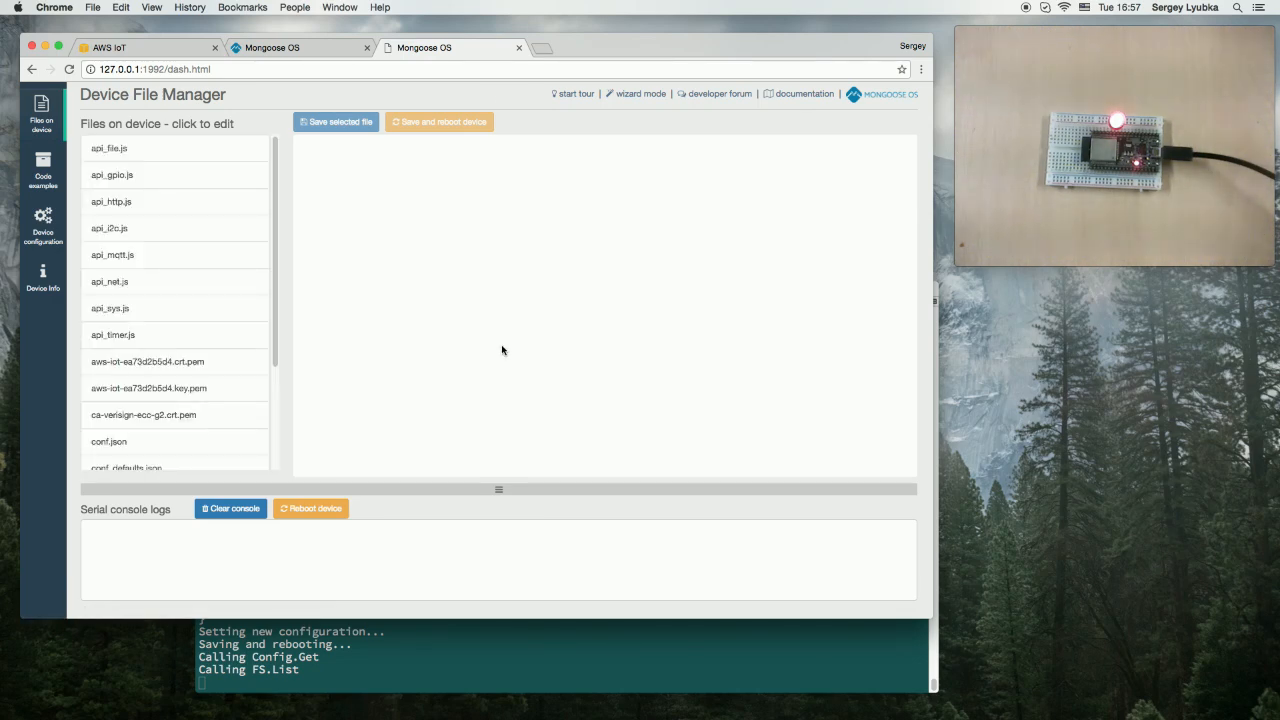
{"action": "mouse_move", "coordinate": [216, 164]}
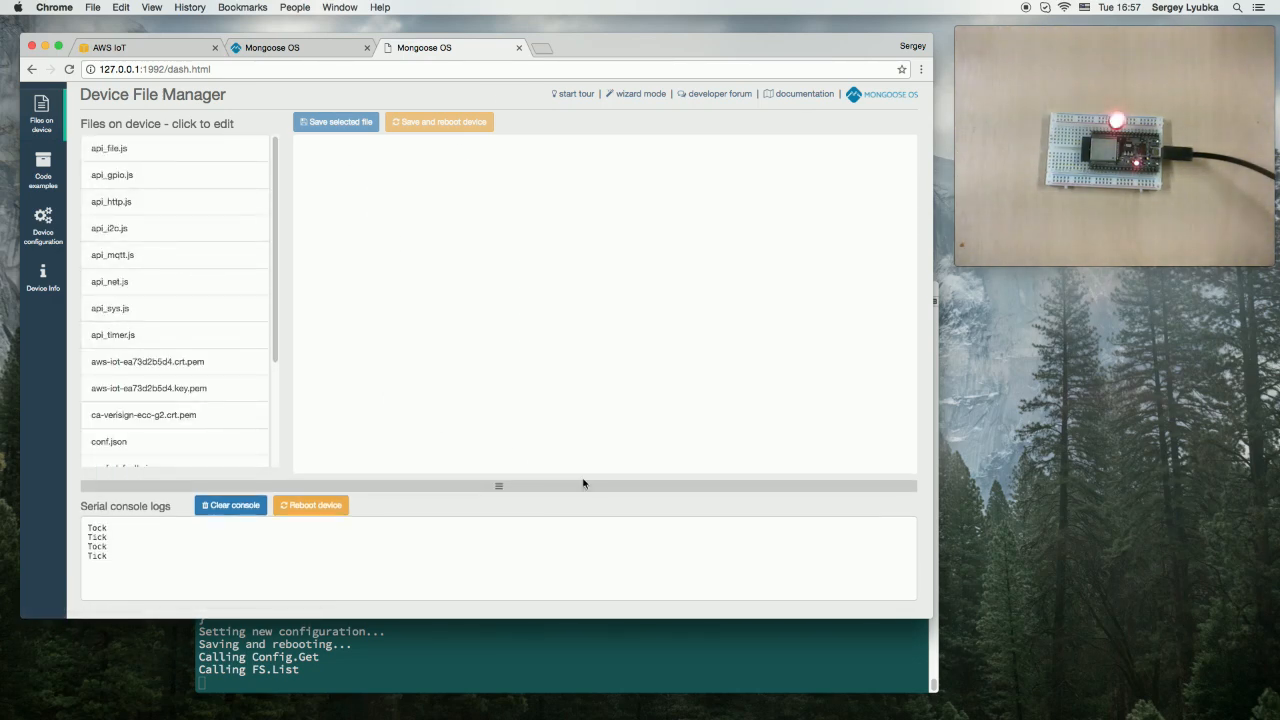
- Enlarge the serial console log area and load init.js from the device's file list
{"action": "left_click_drag", "start_coordinate": [498, 486], "coordinate": [498, 434]}
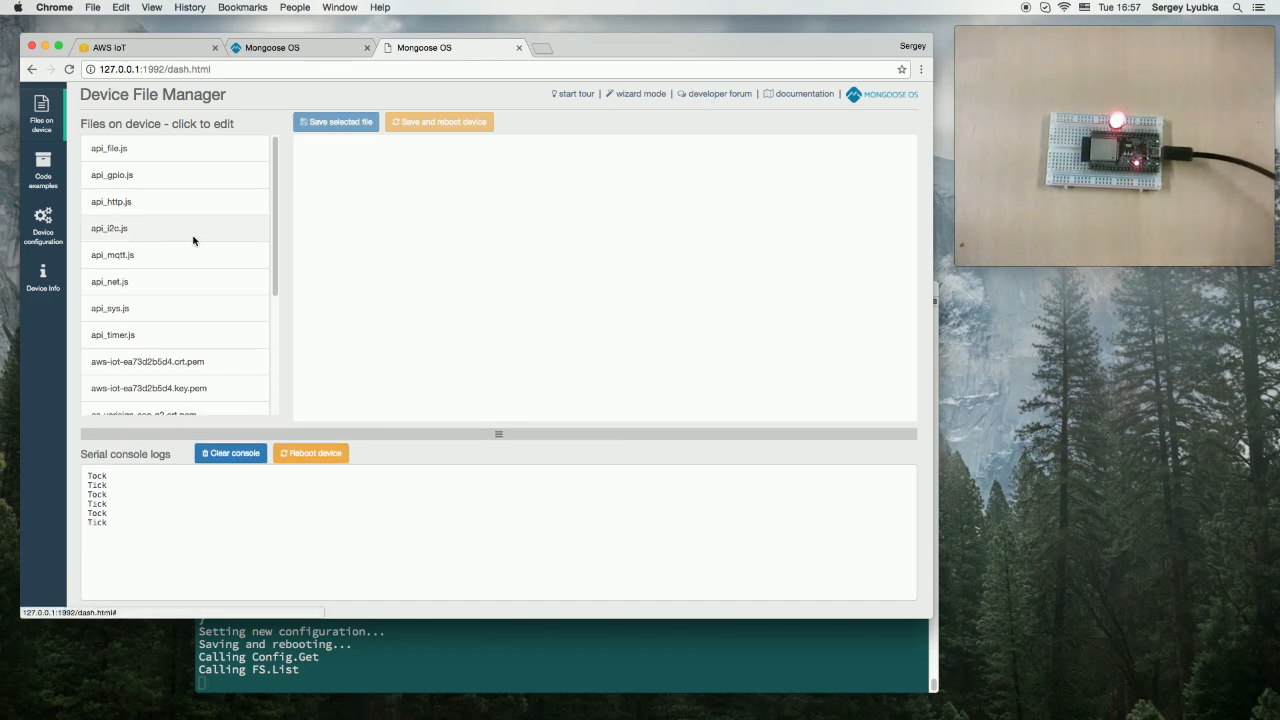
{"action": "mouse_move", "coordinate": [156, 200]}
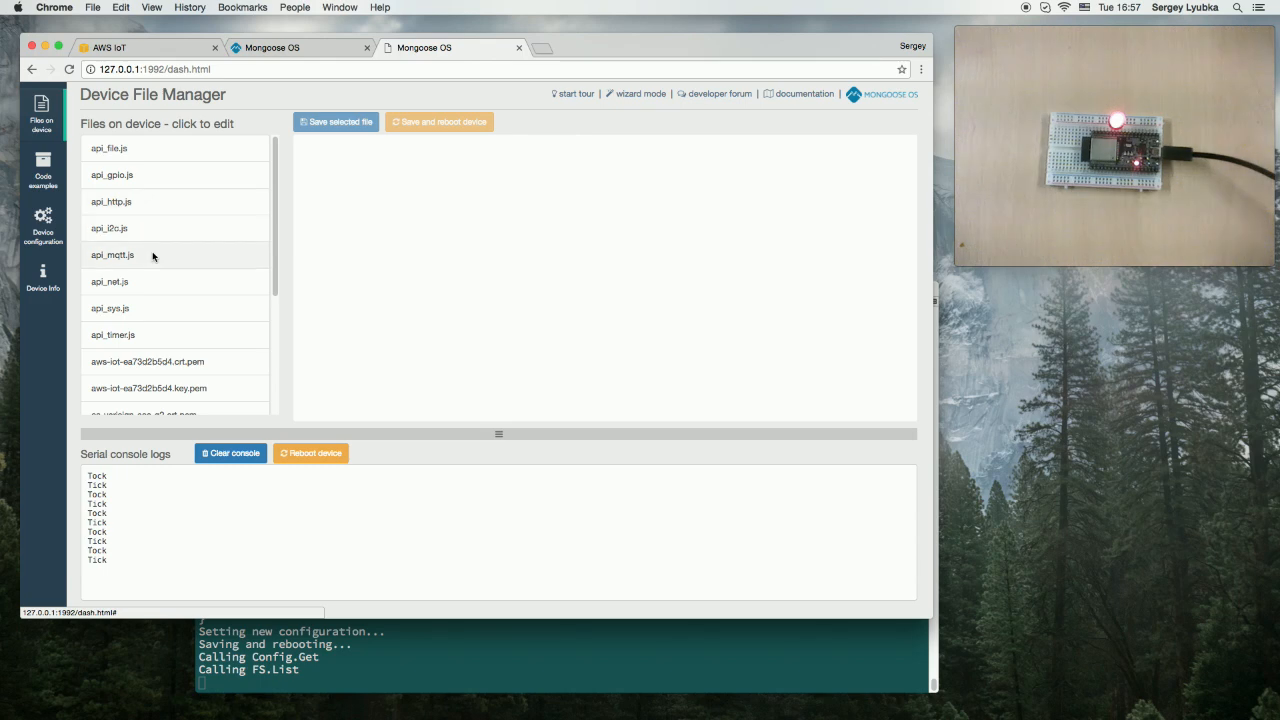
{"action": "scroll", "scroll_direction": "down", "scroll_amount": 3}
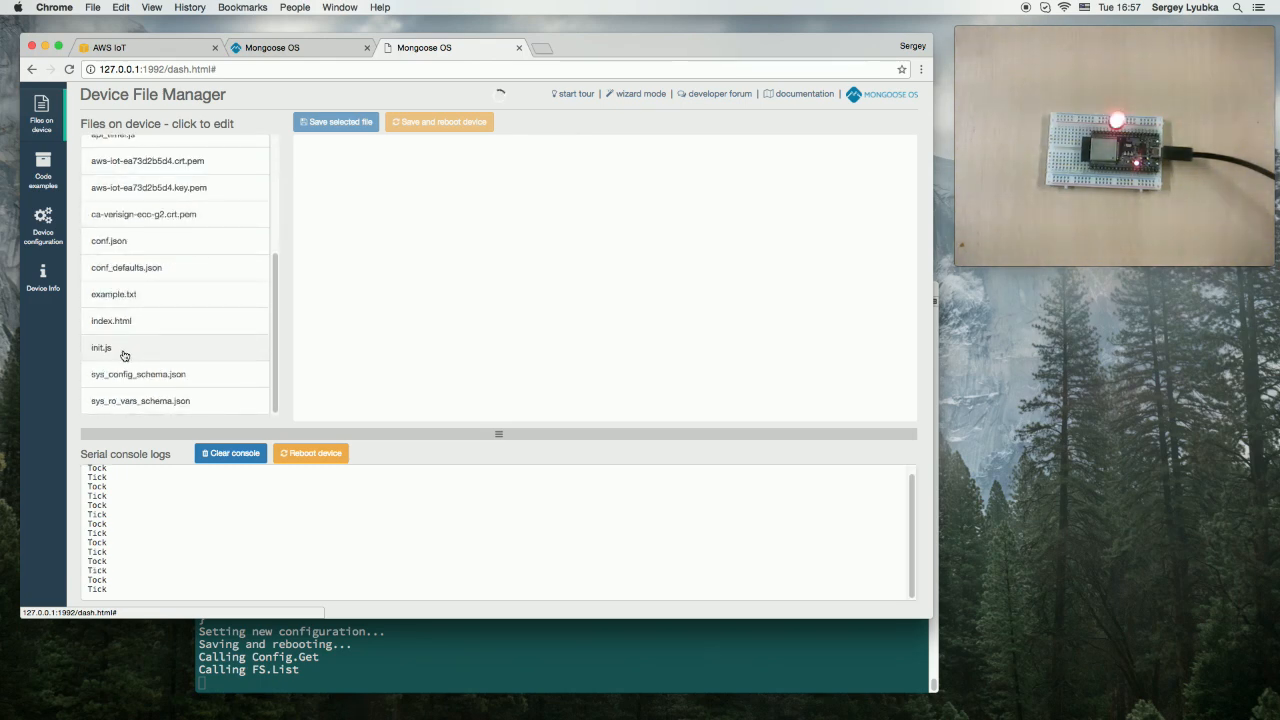
{"action": "left_click", "coordinate": [100, 348]}
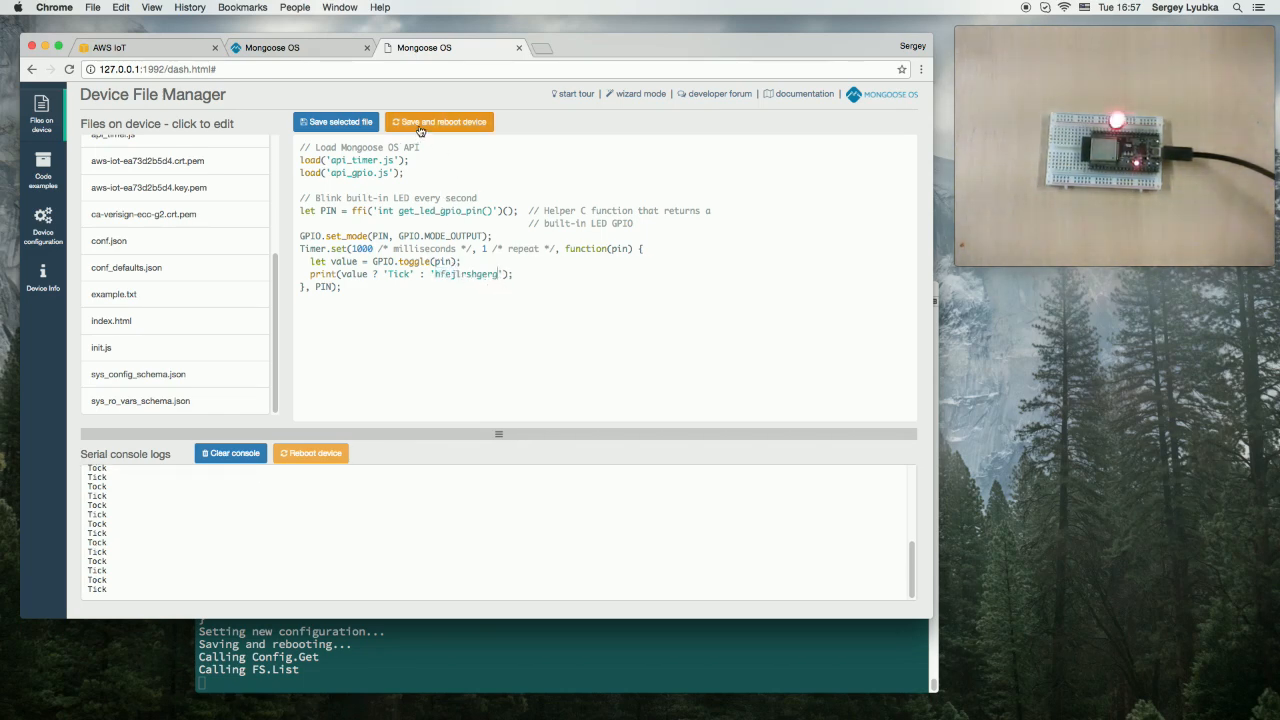
- Save the edited init.js and reboot so logs alternate Tick/hfejlrshgerg
{"action": "left_click", "coordinate": [440, 122]}
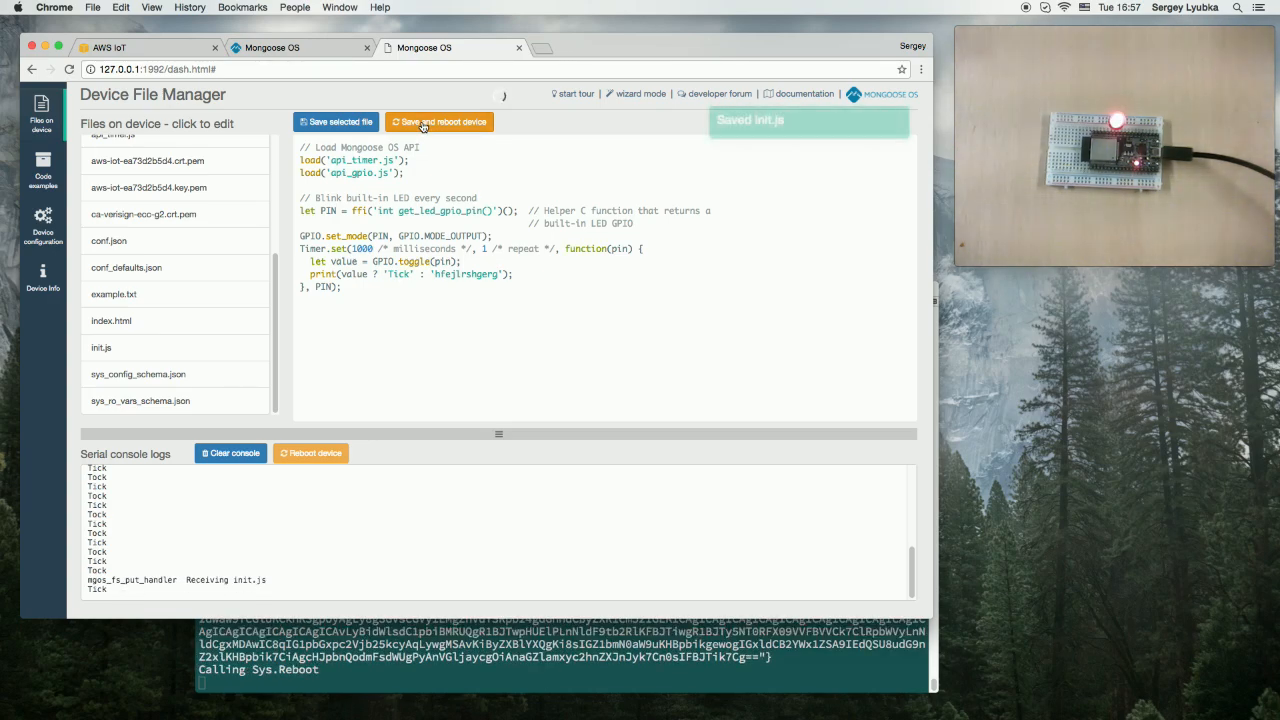
{"action": "left_click", "coordinate": [440, 122]}
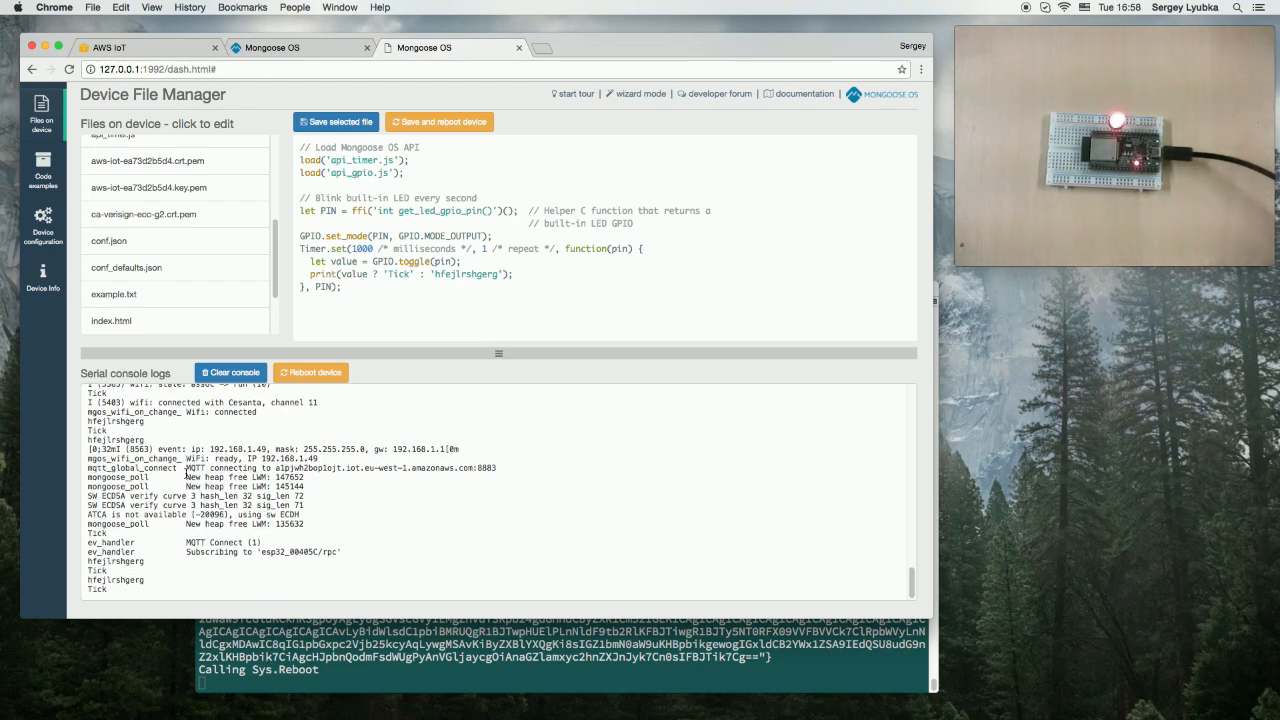
{"action": "scroll", "scroll_direction": "down", "scroll_amount": 3}
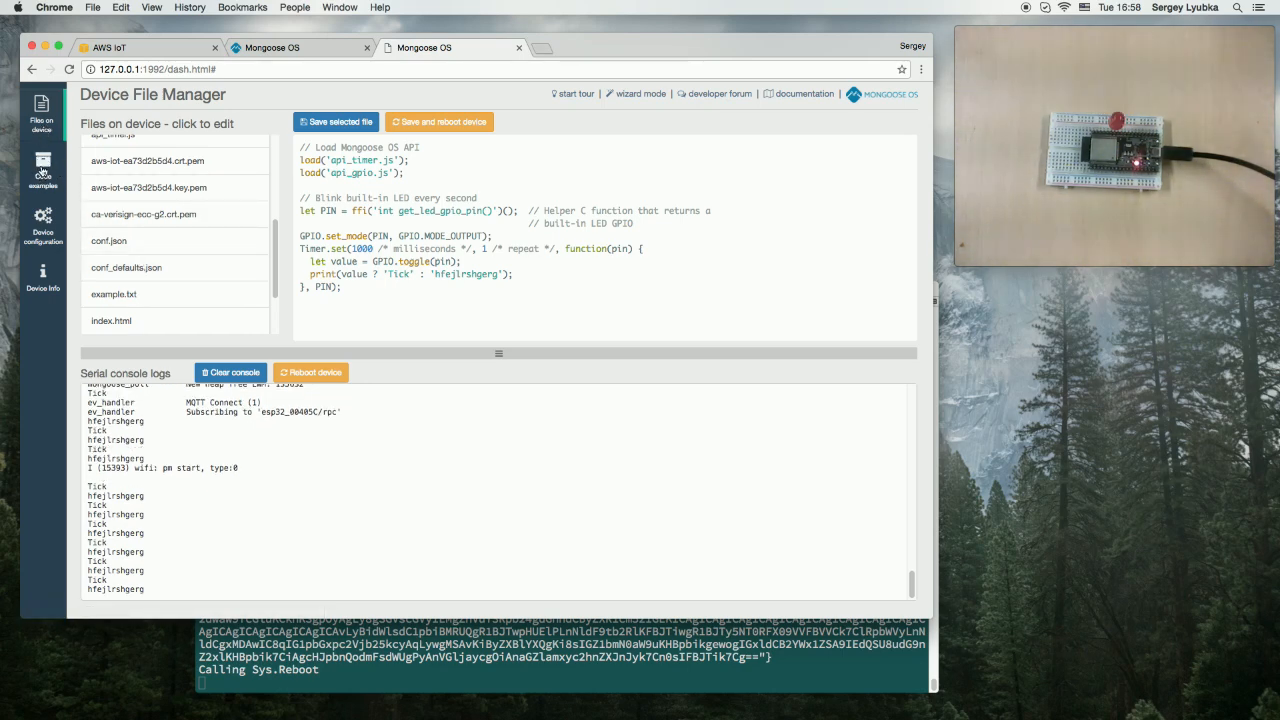
- Browse the button examples and install button_mqtt.js as init.js with a reboot, returning to the device files
{"action": "left_click", "coordinate": [42, 168]}
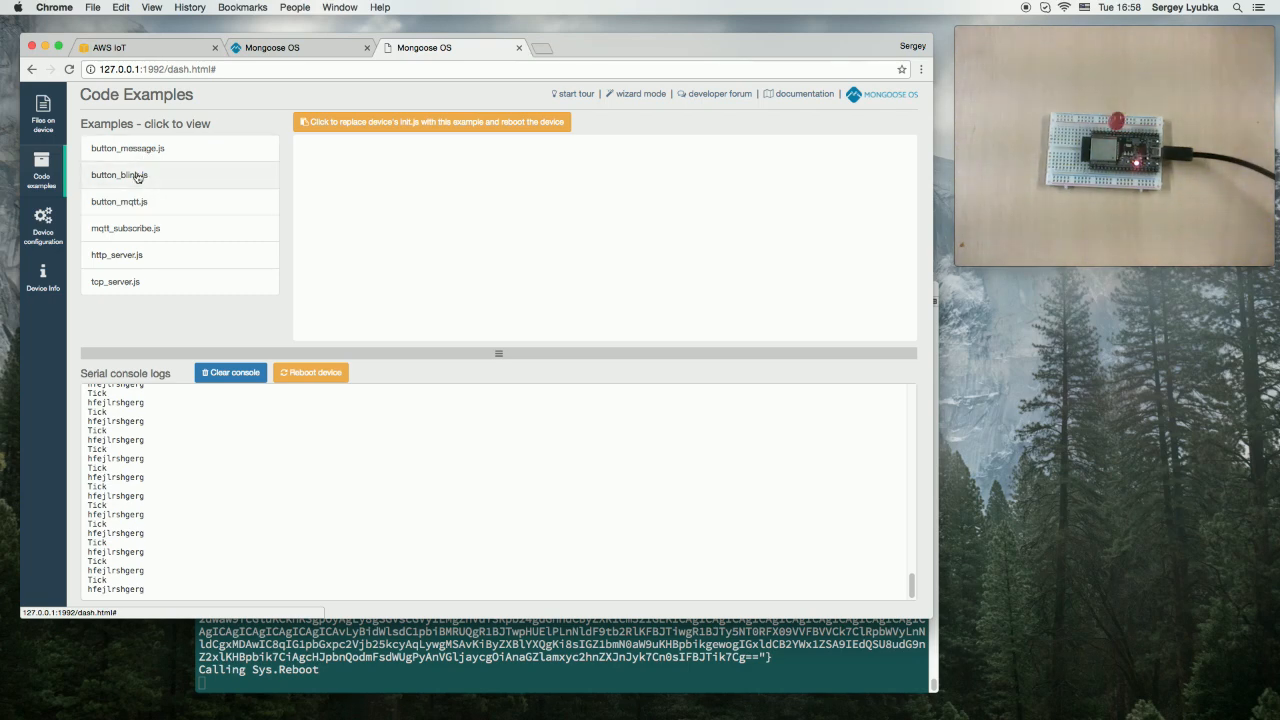
{"action": "left_click", "coordinate": [128, 148]}
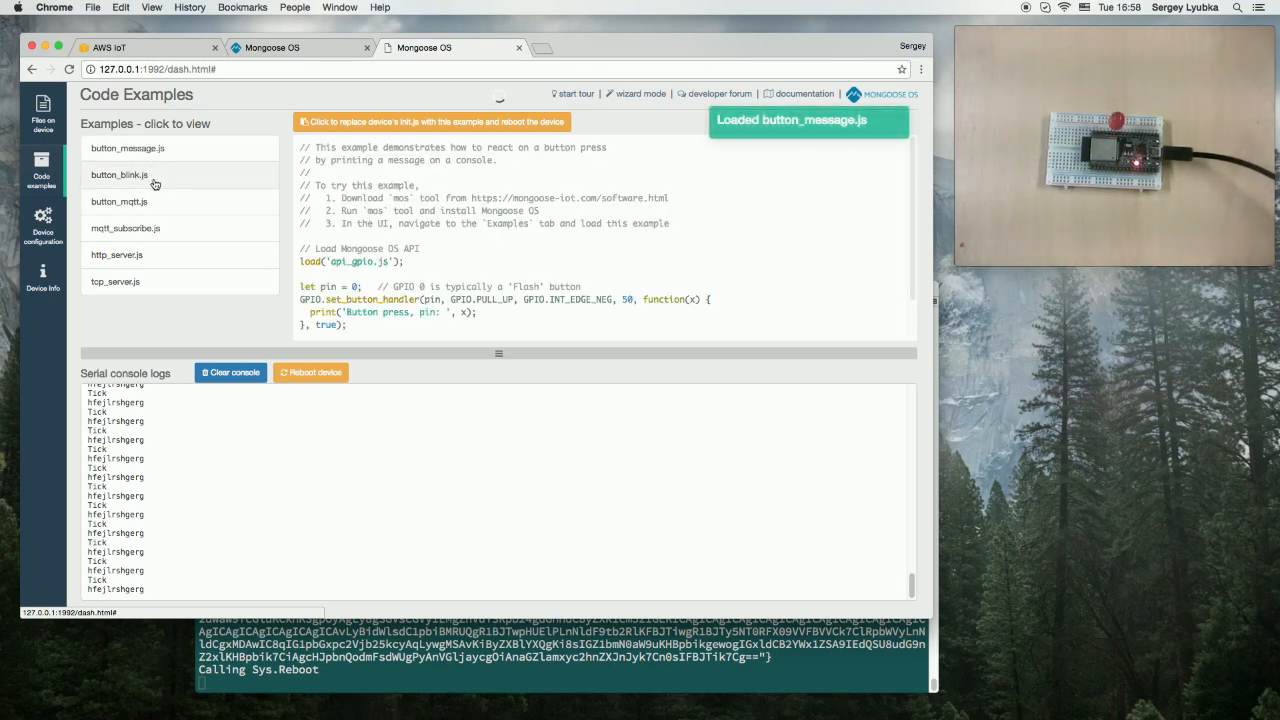
{"action": "left_click", "coordinate": [118, 174]}
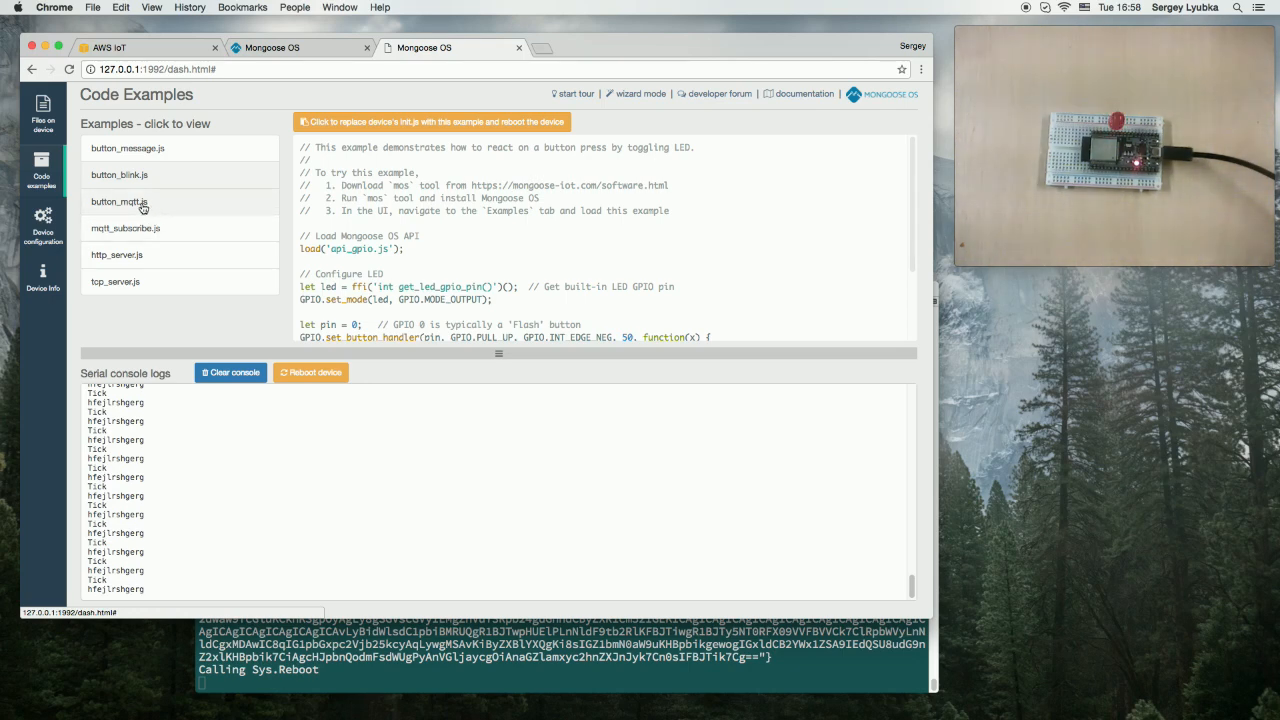
{"action": "left_click", "coordinate": [120, 200]}
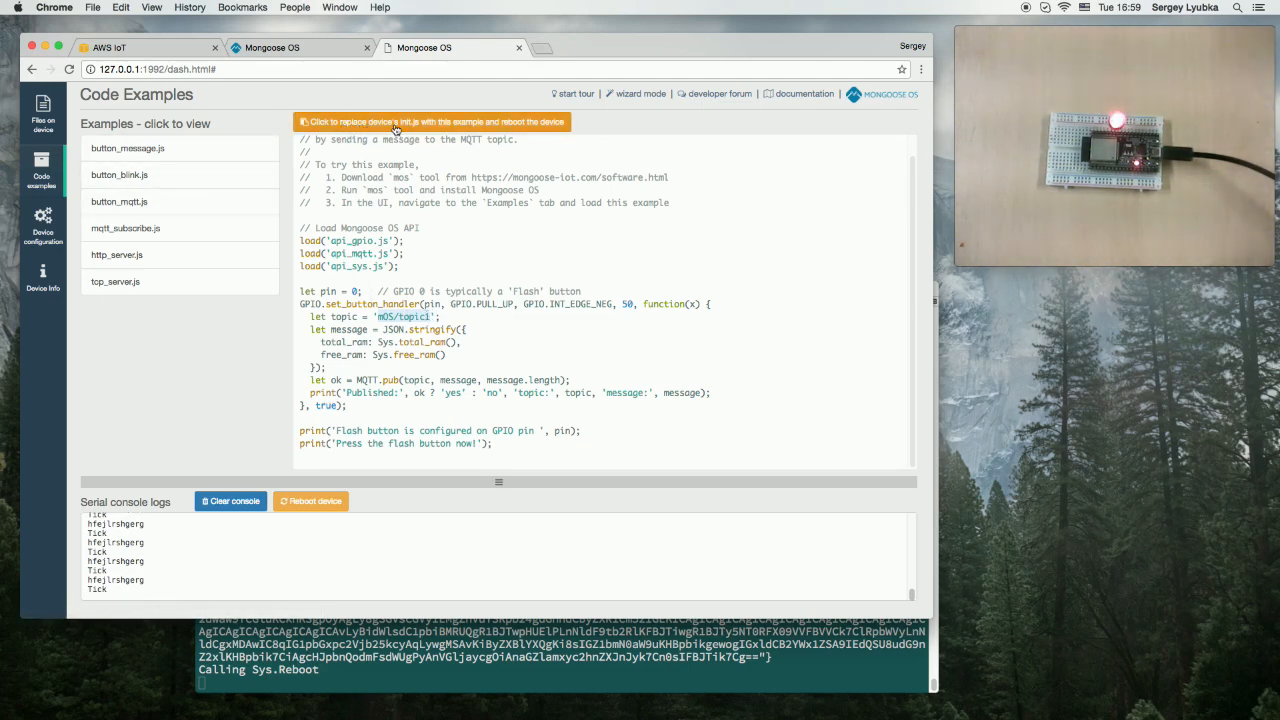
{"action": "left_click", "coordinate": [430, 122]}
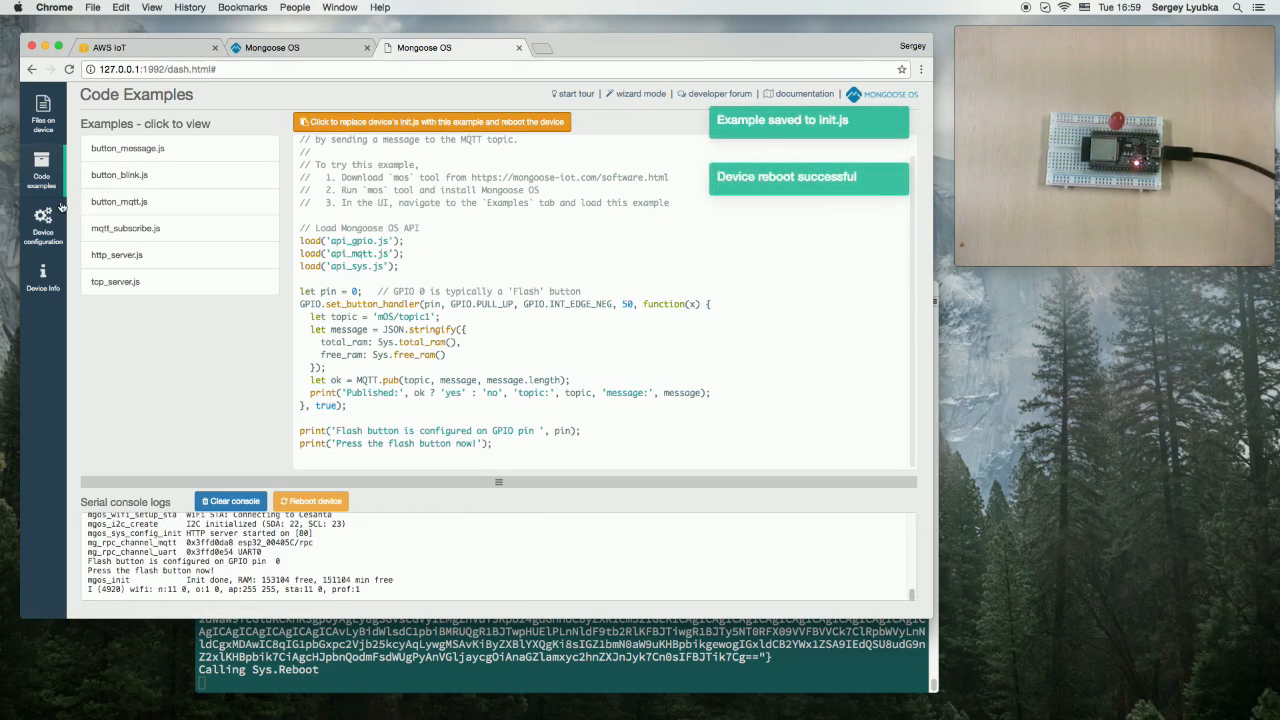
{"action": "left_click", "coordinate": [42, 112]}
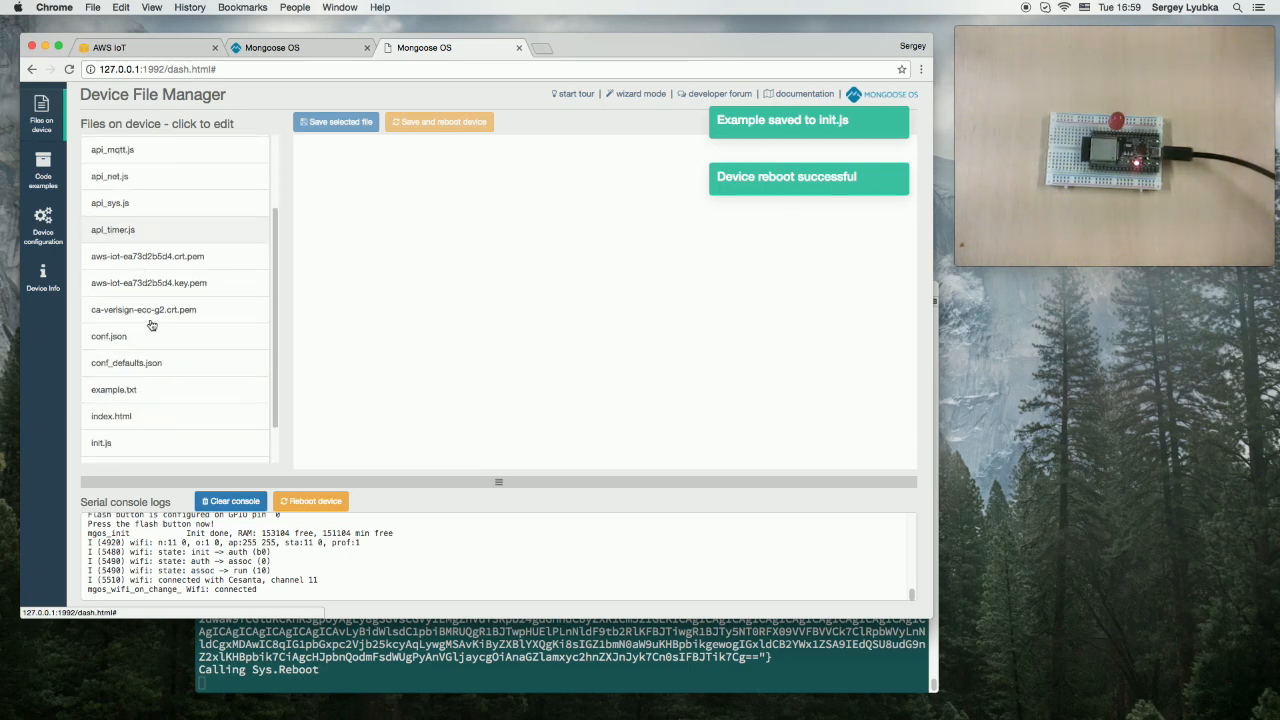
- Set init.js to publish on topic2, save and reboot the device, then show the AWS IoT tab
{"action": "left_click", "coordinate": [100, 442]}
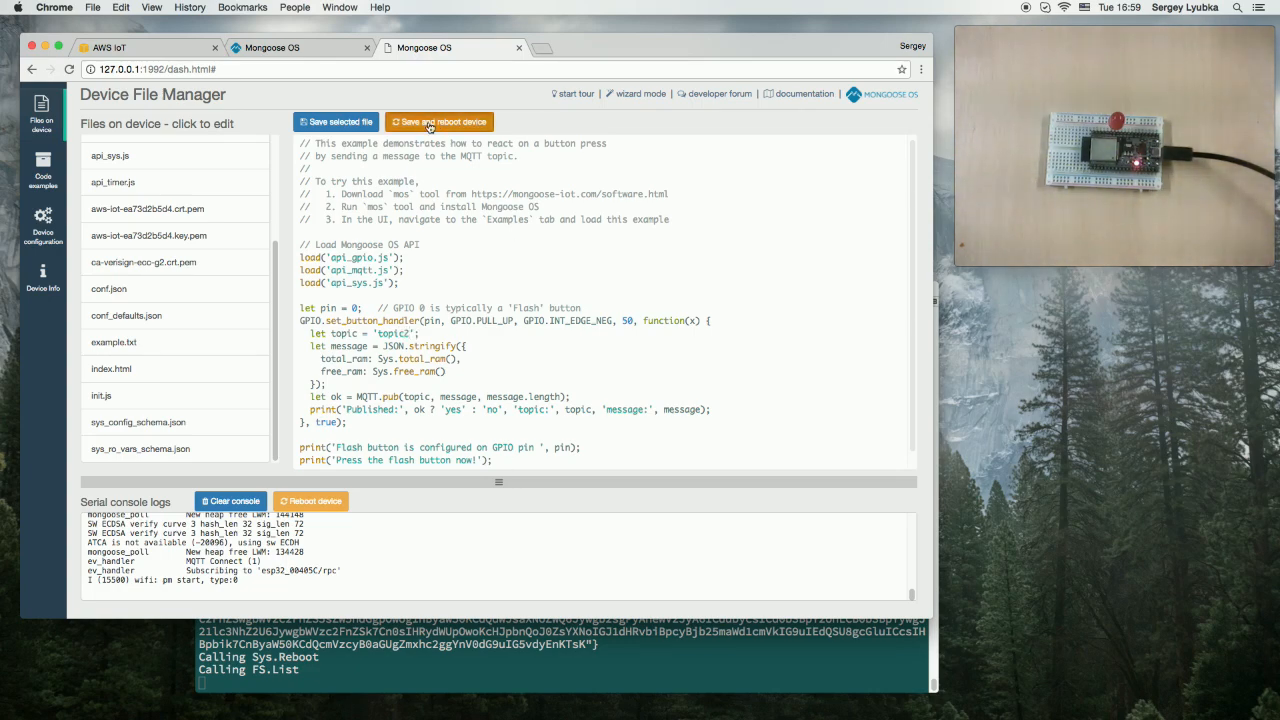
{"action": "left_click", "coordinate": [440, 122]}
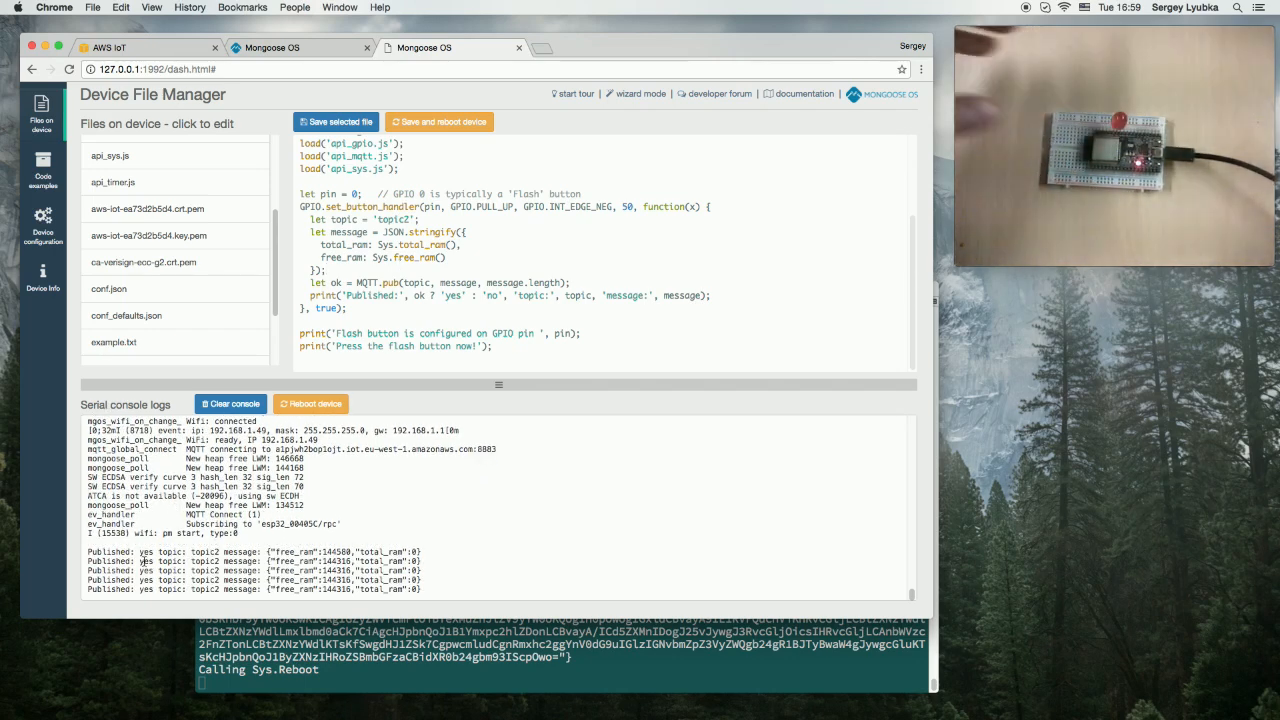
{"action": "double_click", "coordinate": [184, 552]}
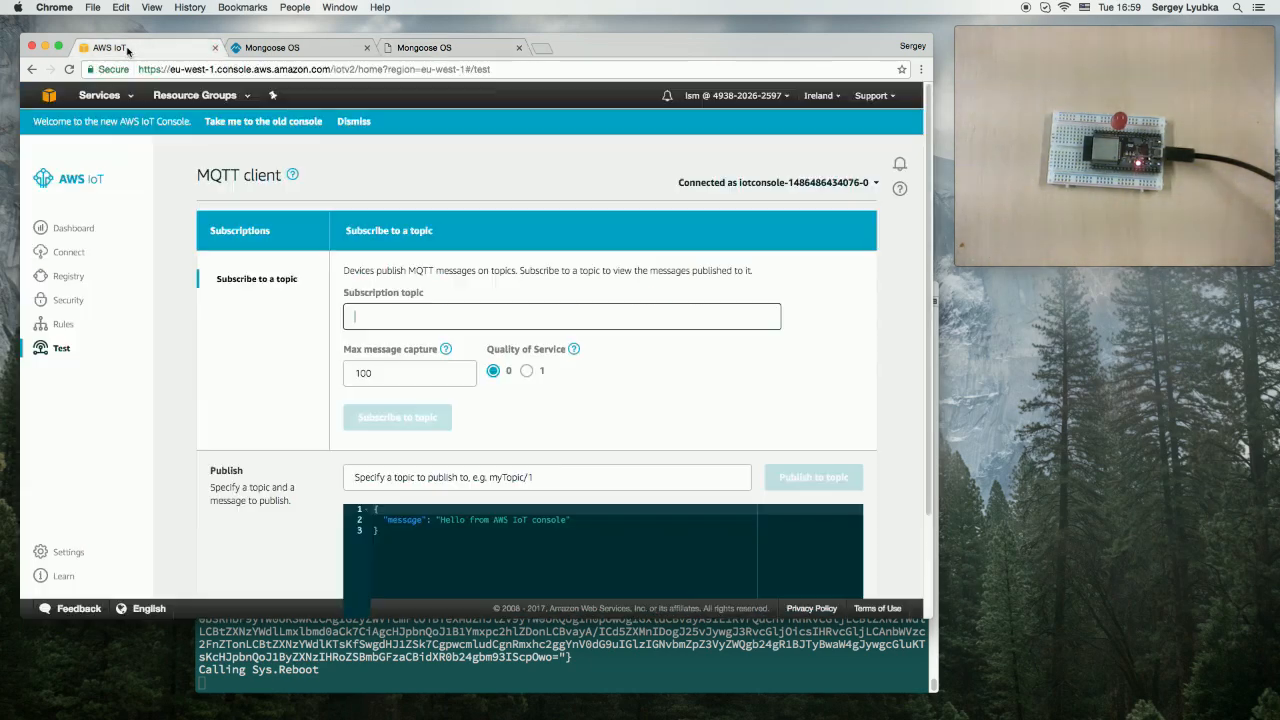
- Subscribe the AWS IoT MQTT client to topic2, then return to the Mongoose OS tab
{"action": "left_click", "coordinate": [560, 316]}
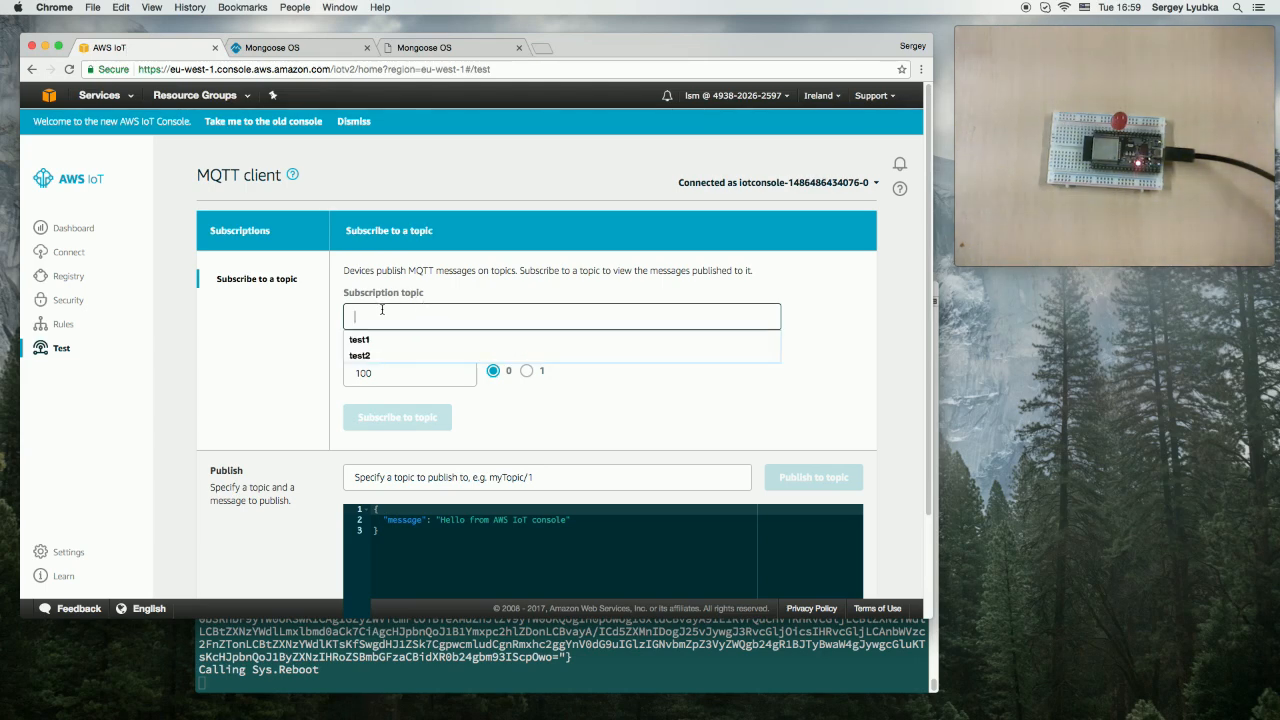
{"action": "type", "text": "top"}
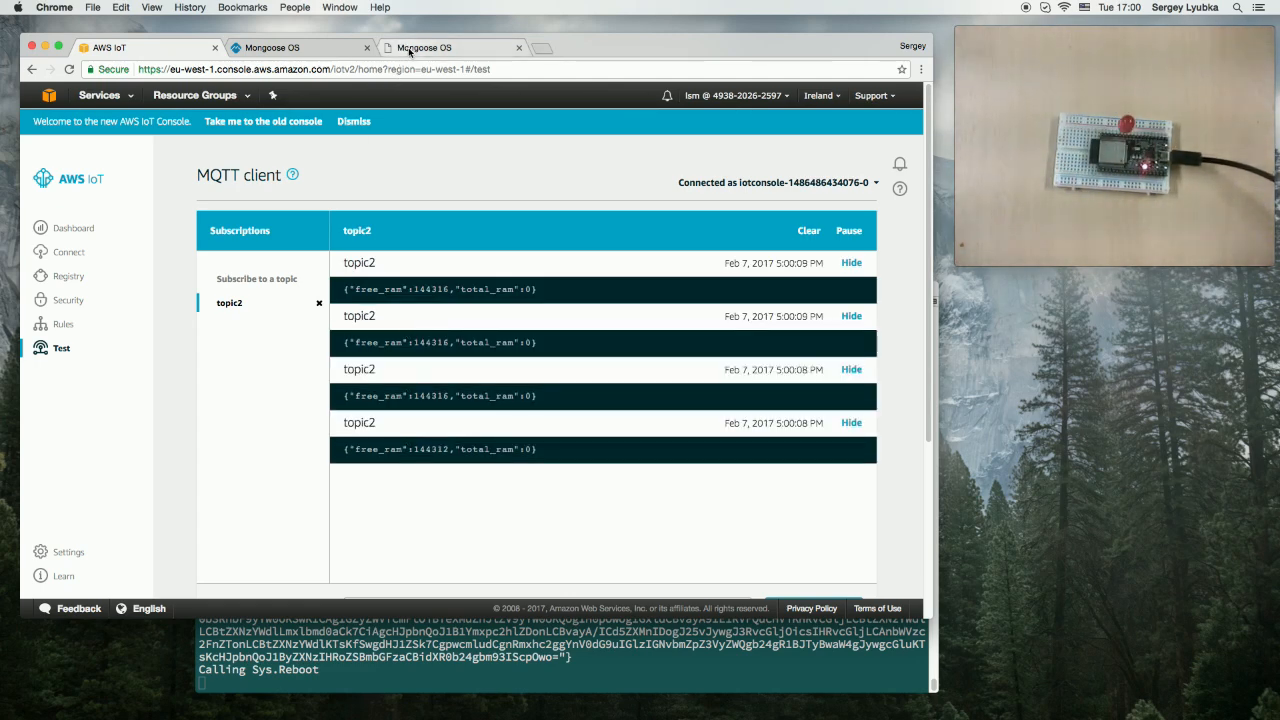
{"action": "left_click", "coordinate": [450, 48]}
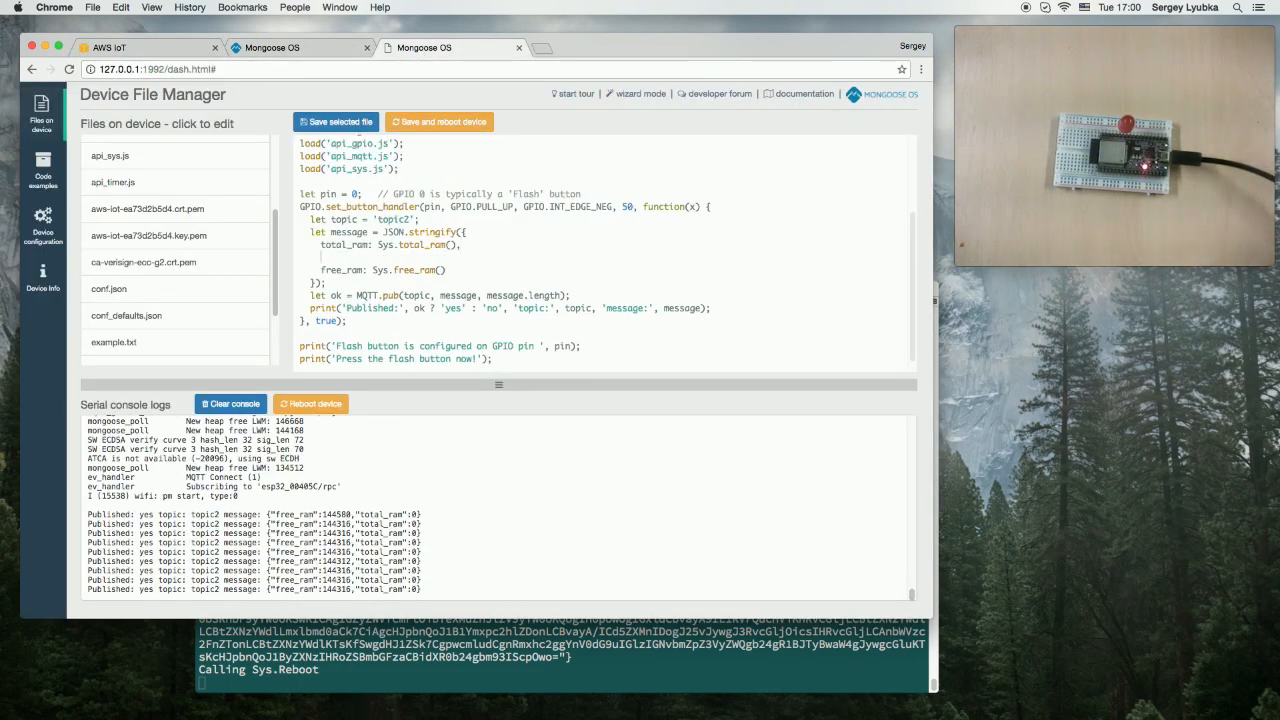
- Add key1: 1234 to the JSON.stringify message in init.js and save and reboot the device
{"action": "type", "text": "key1"}
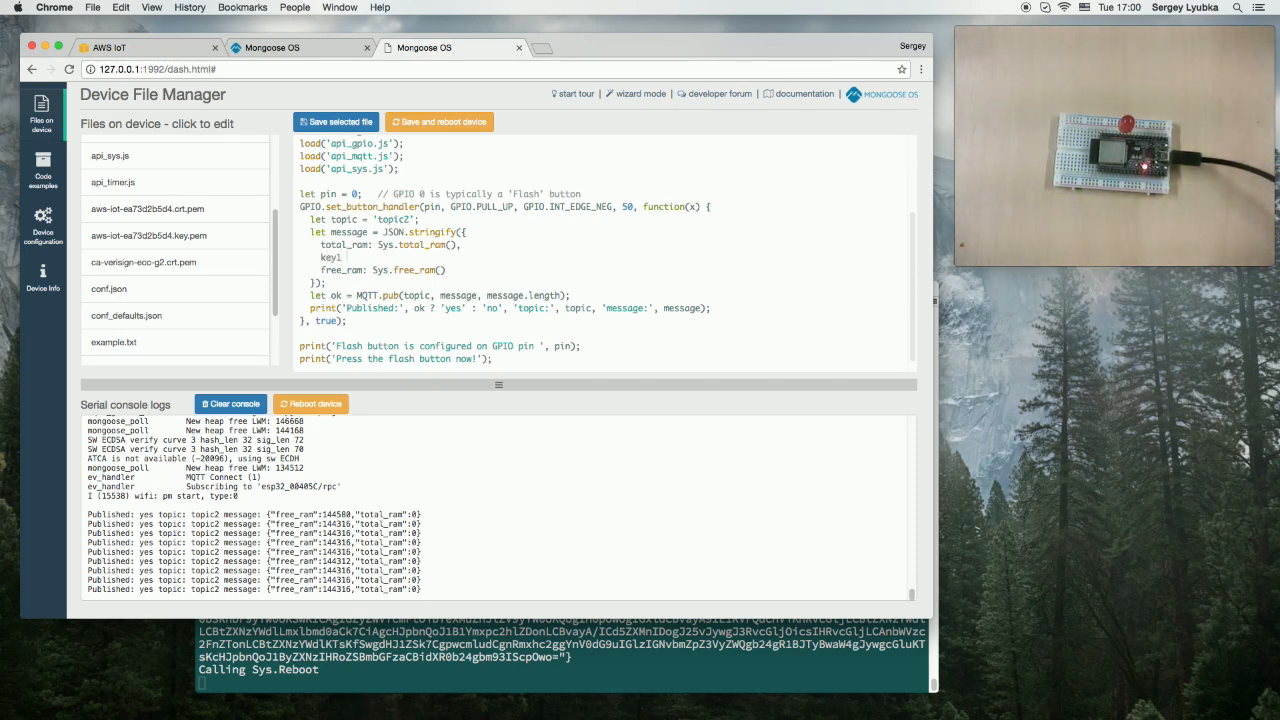
{"action": "type", "text": "1234,"}
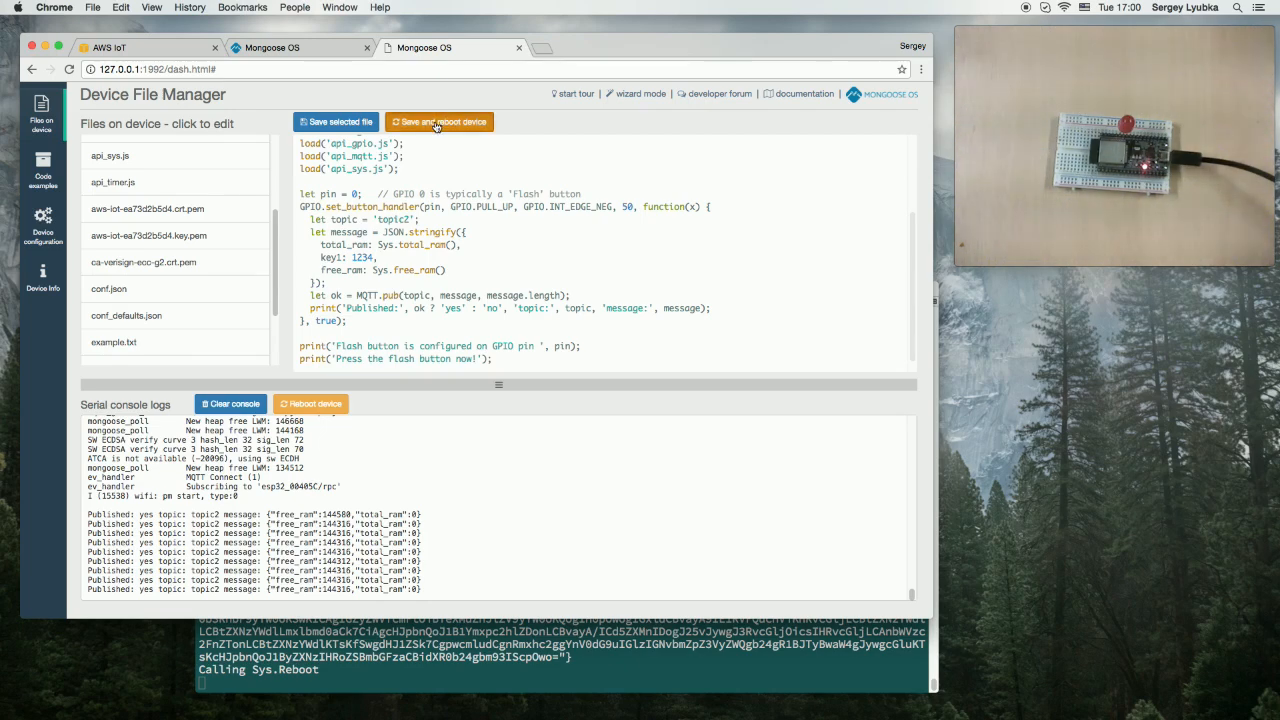
{"action": "left_click", "coordinate": [440, 122]}
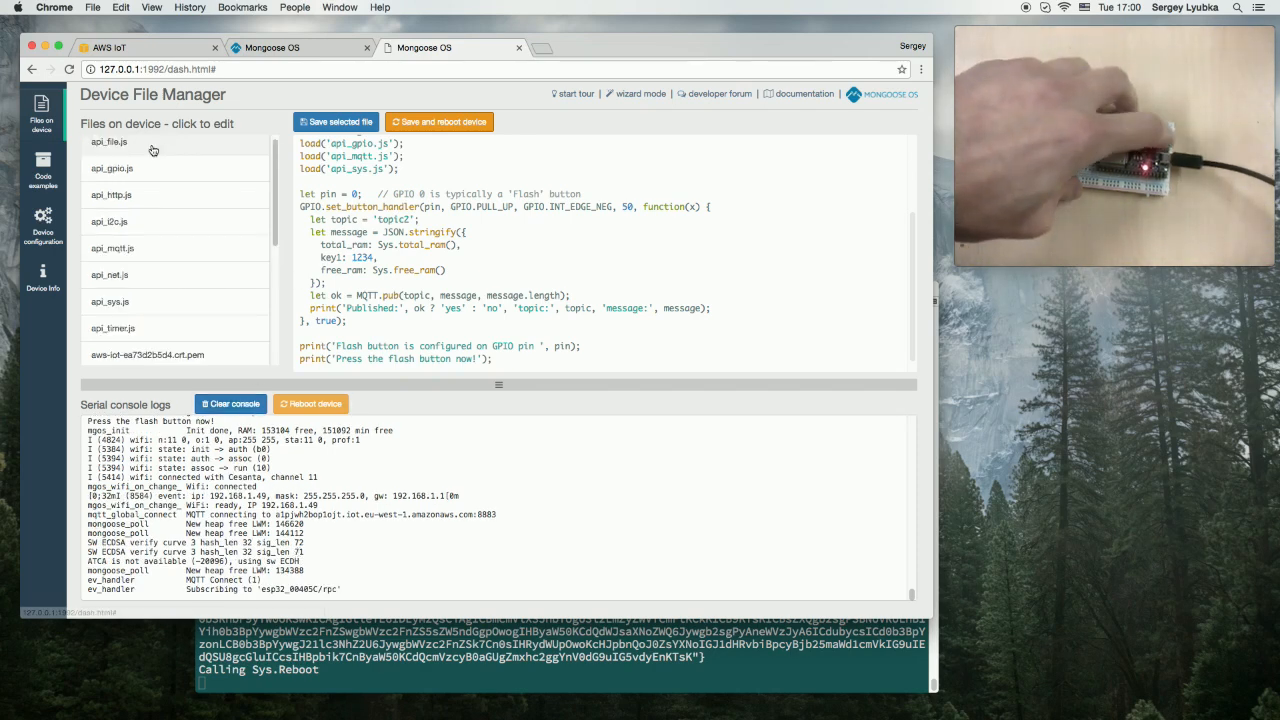
- Switch to the AWS IoT tab to view topic2 messages now carrying key1: 1234
{"action": "left_click", "coordinate": [110, 48]}
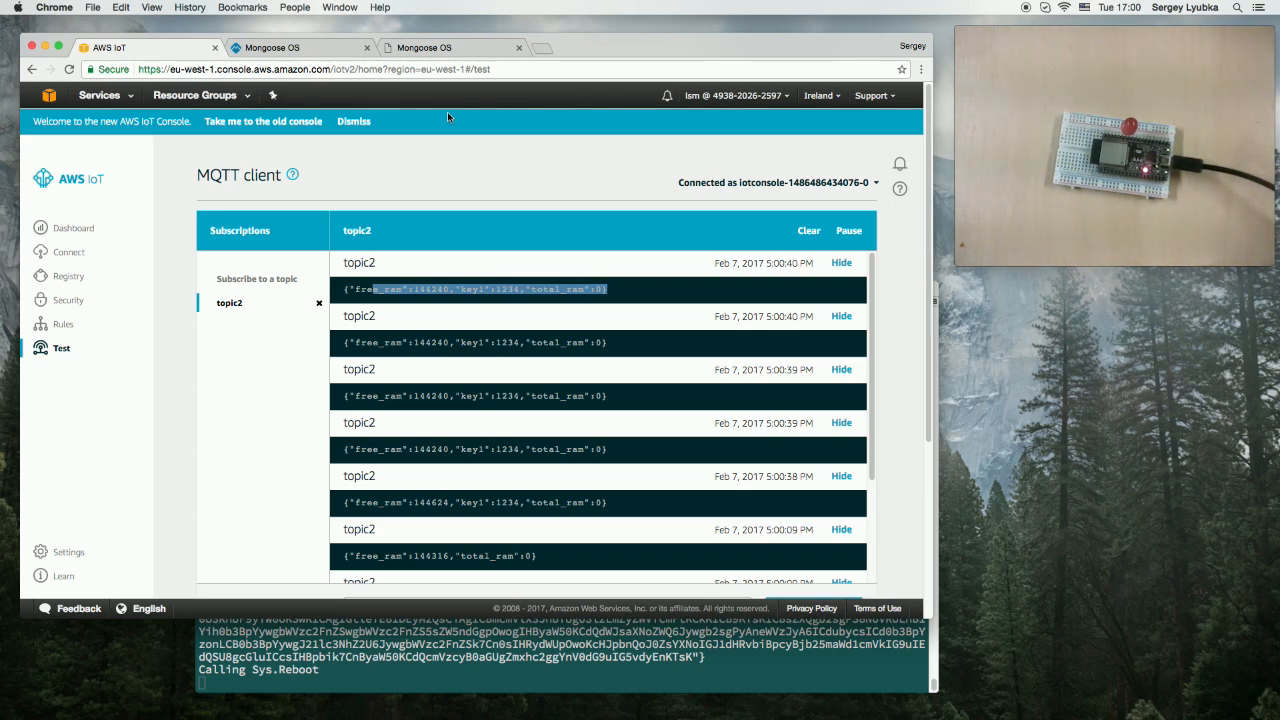
{"action": "mouse_move", "coordinate": [470, 418]}
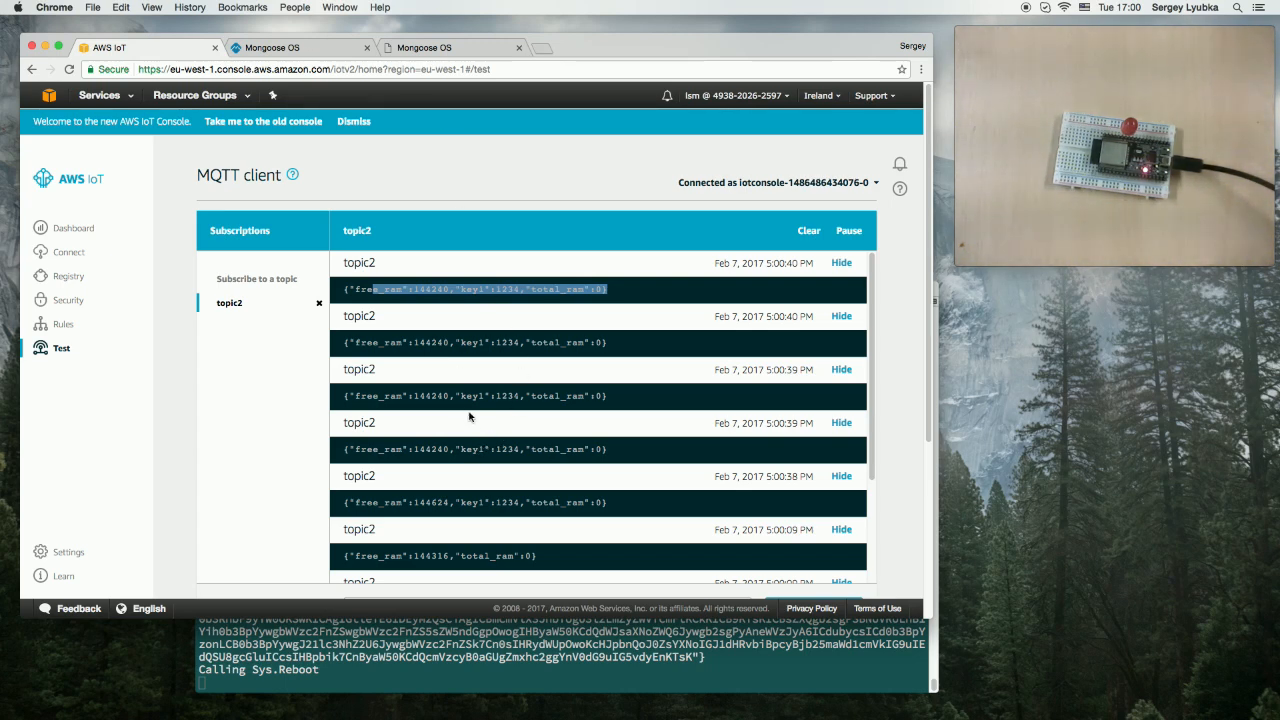
{"action": "mouse_move", "coordinate": [474, 386]}
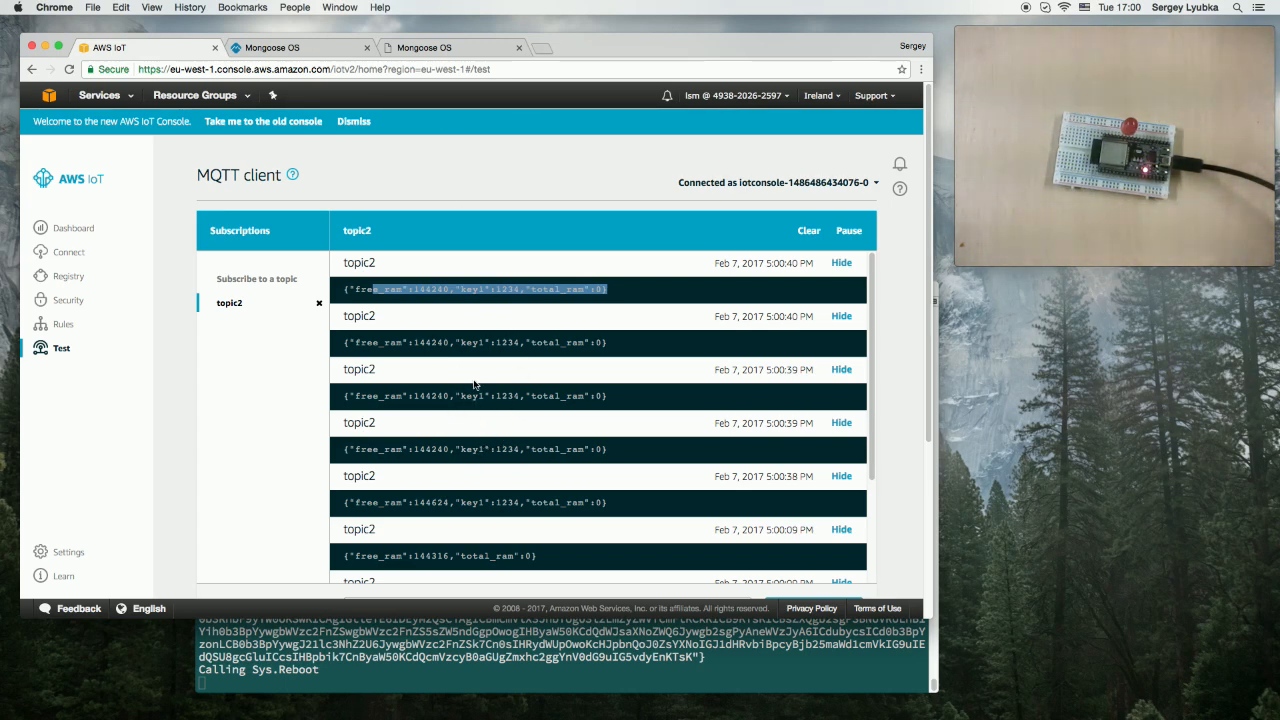
{"action": "mouse_move", "coordinate": [424, 376]}
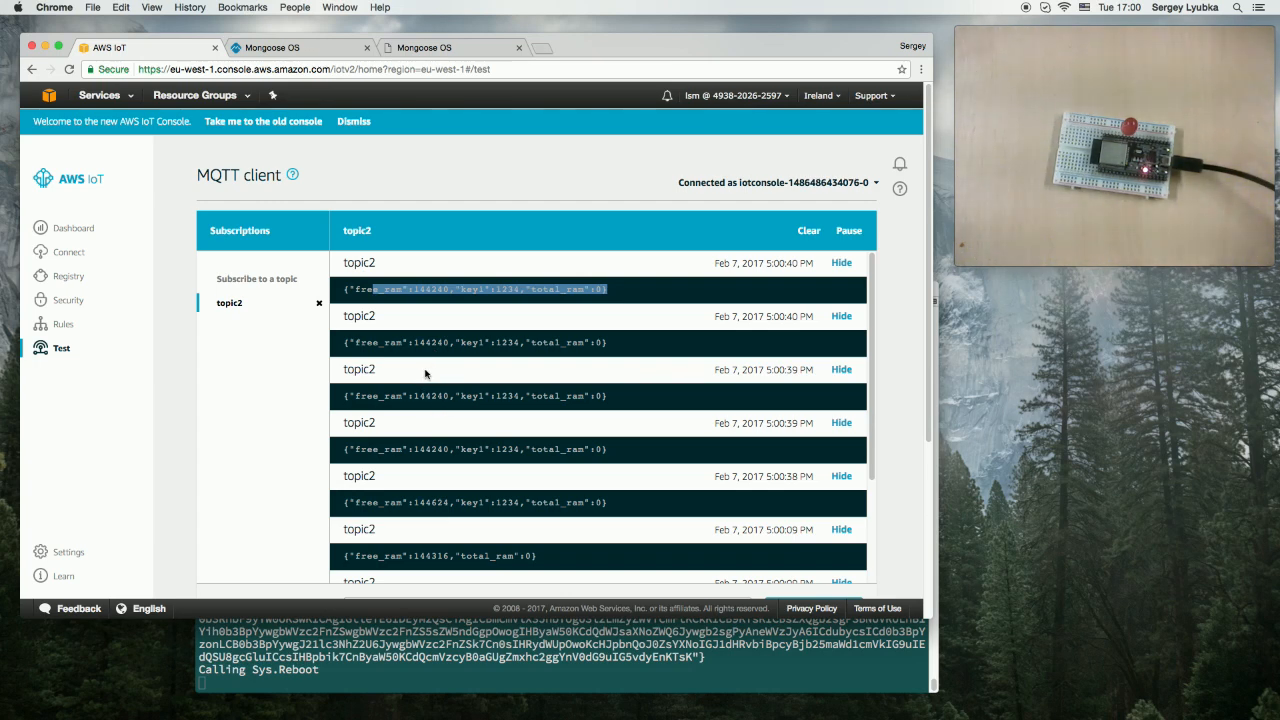
{"action": "mouse_move", "coordinate": [428, 184]}
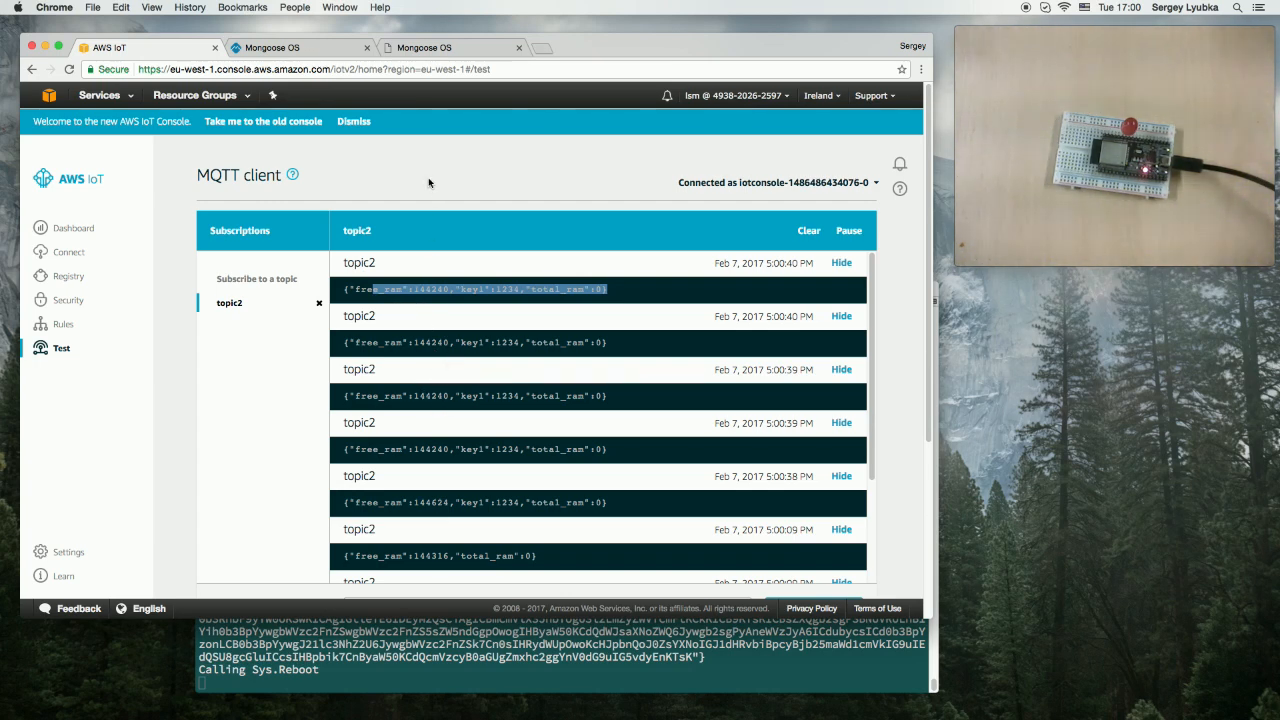
{"action": "mouse_move", "coordinate": [424, 252]}
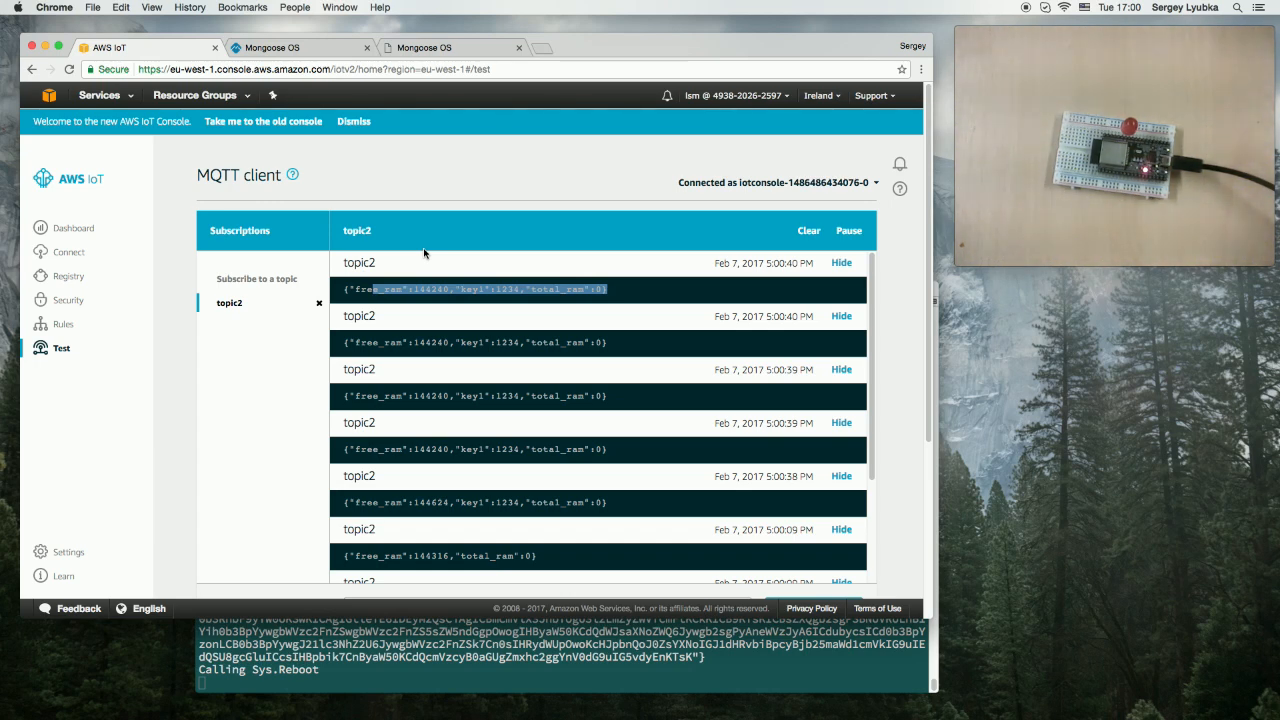